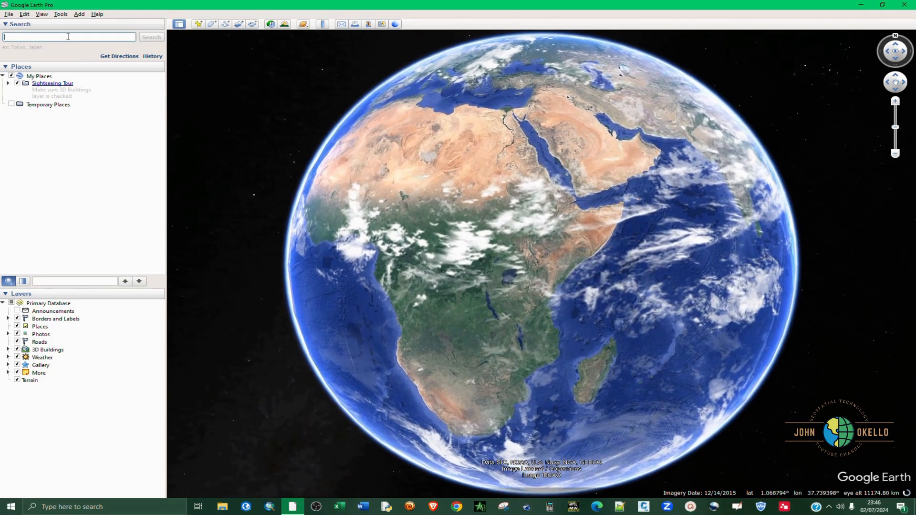
# - Search for Karura and fly the view to Karura Forest and its surroundings
pyautogui.scroll(3)
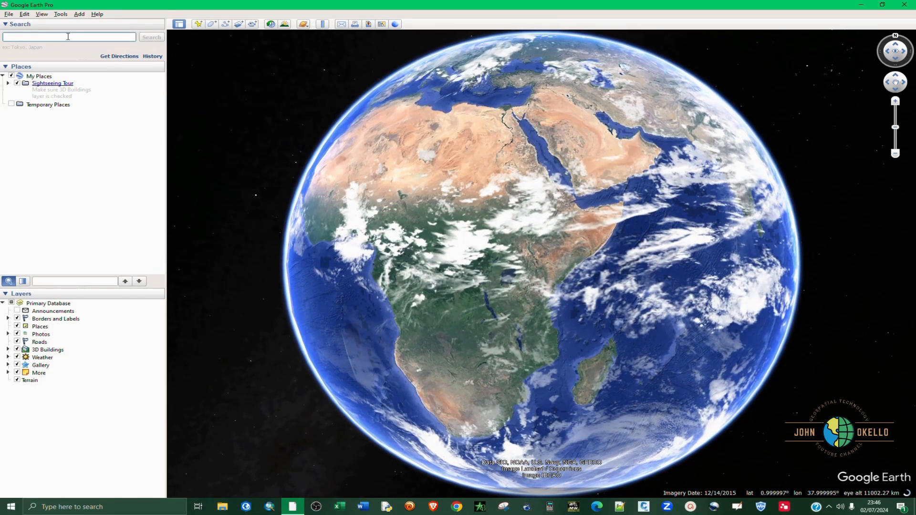
pyautogui.click(18, 319)
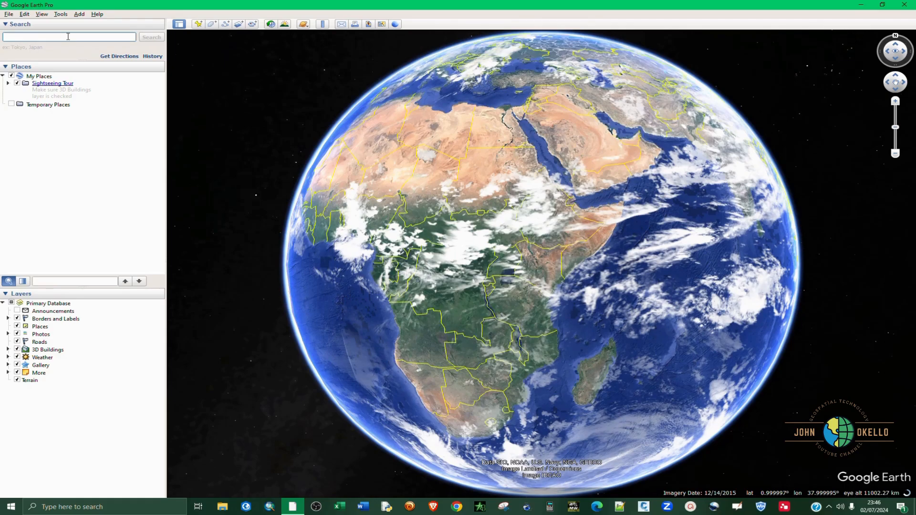
pyautogui.write('Karura')
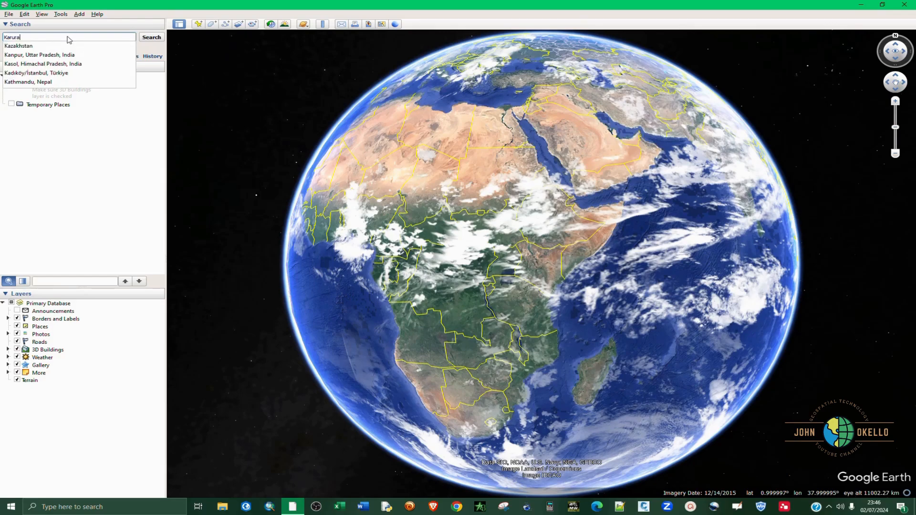
pyautogui.click(151, 37)
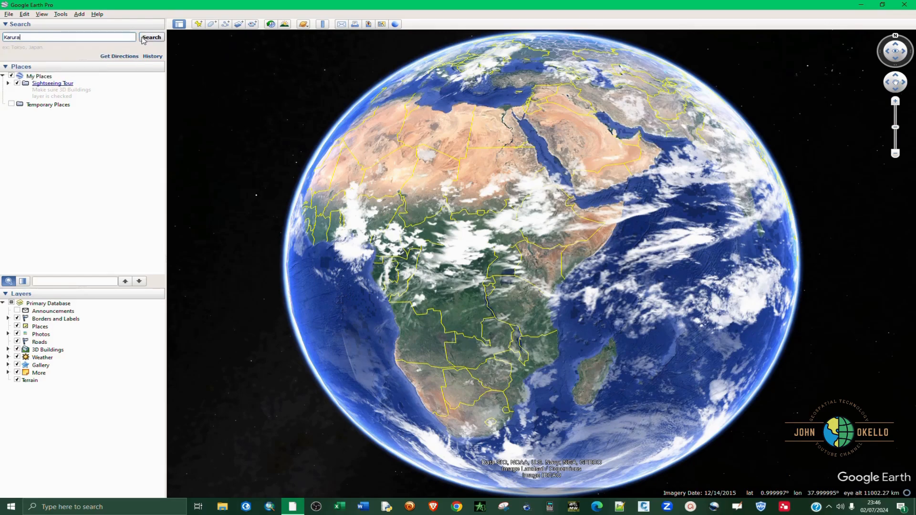
pyautogui.click(151, 37)
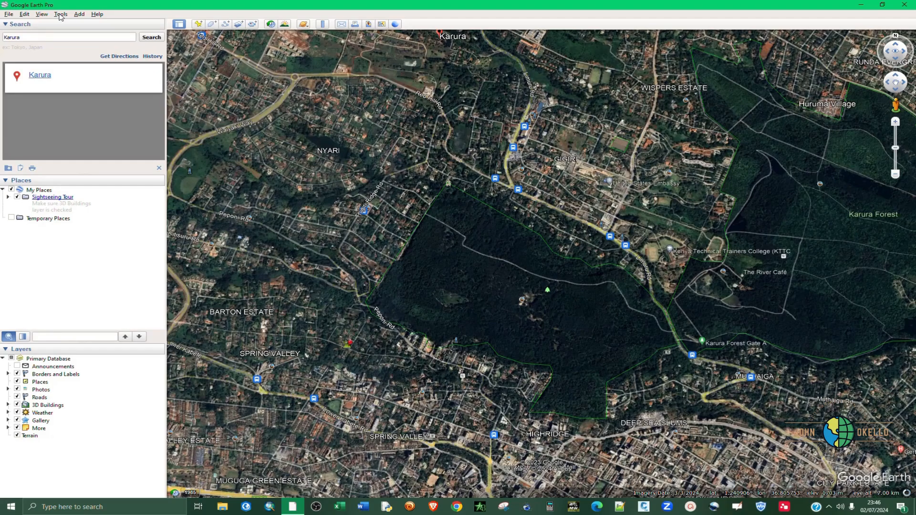
# - In Tools > Options 3D View, show lat/long as Universal Transverse Mercator and apply
pyautogui.click(60, 13)
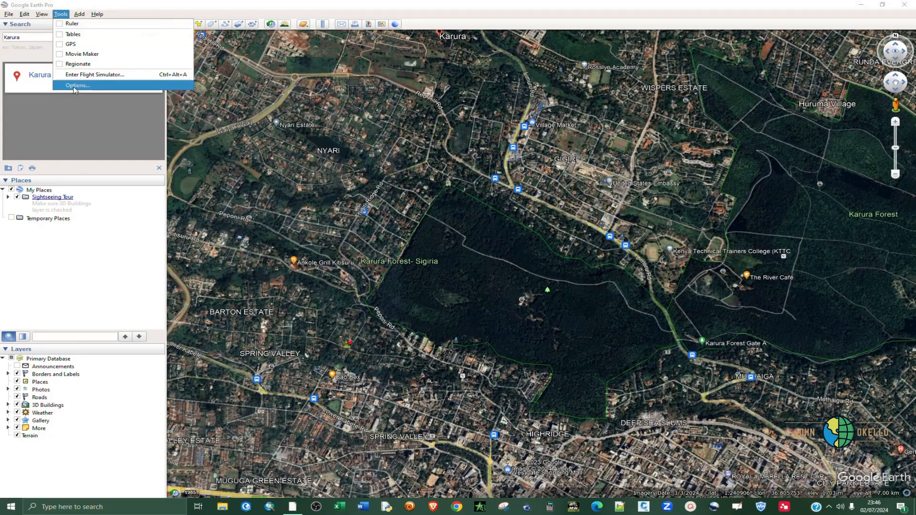
pyautogui.click(77, 85)
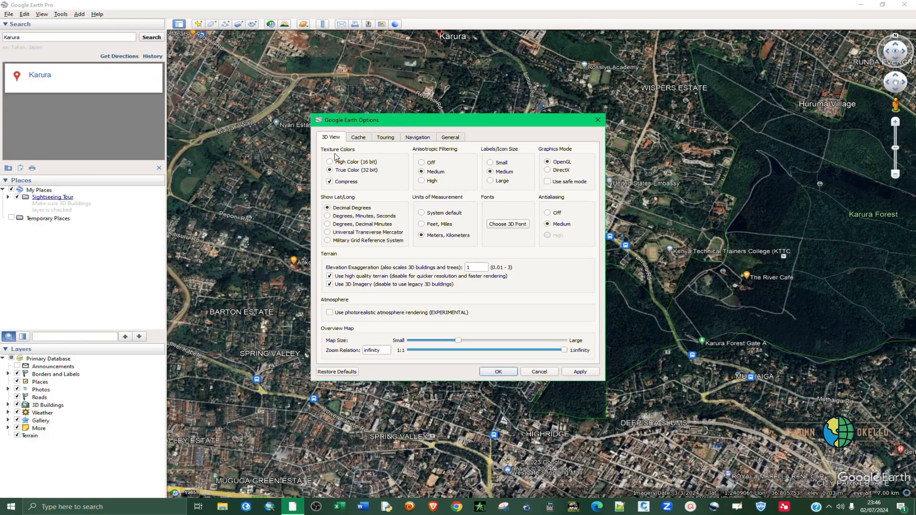
pyautogui.moveTo(333, 241)
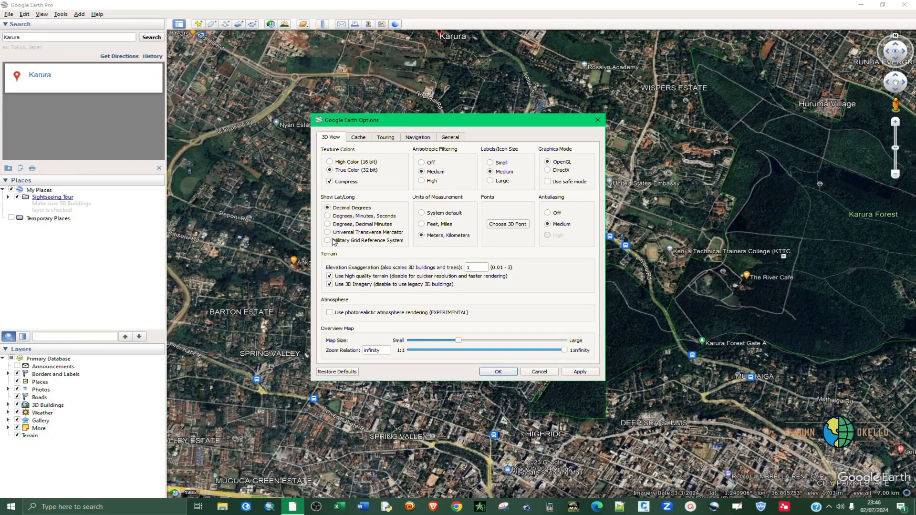
pyautogui.moveTo(349, 201)
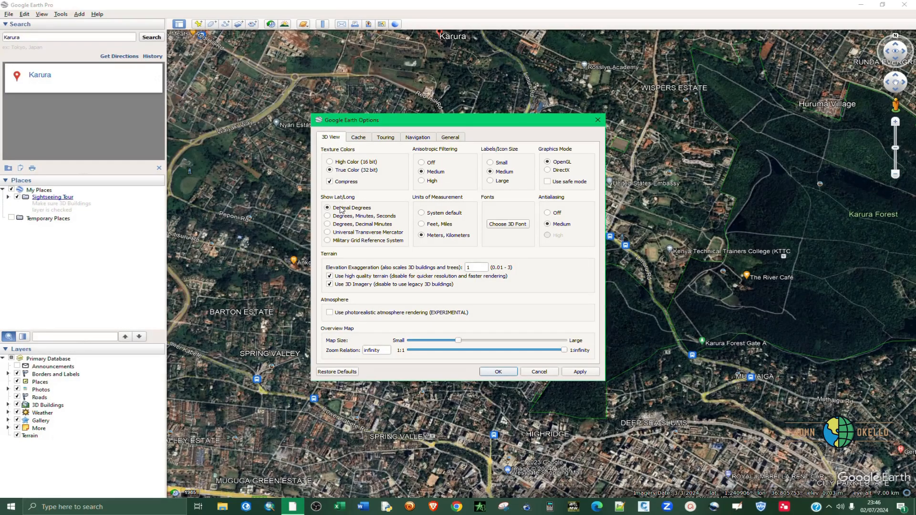
pyautogui.moveTo(326, 246)
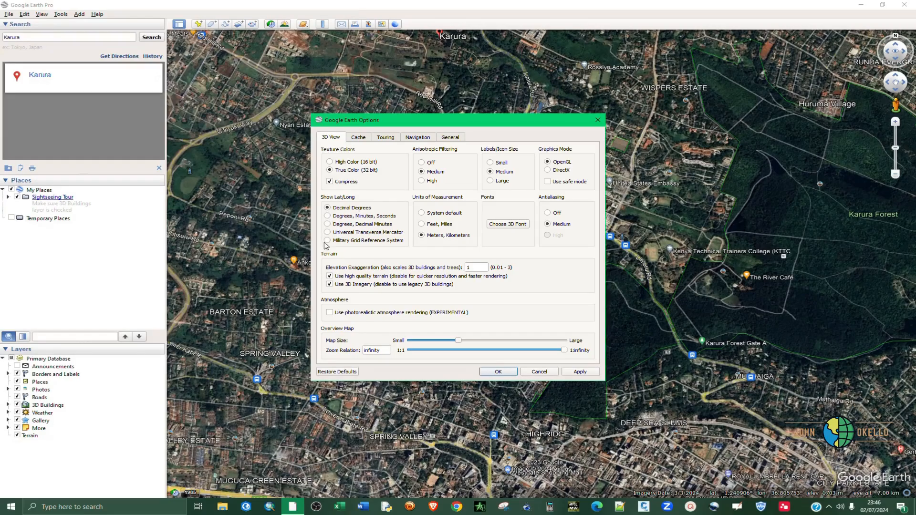
pyautogui.moveTo(322, 248)
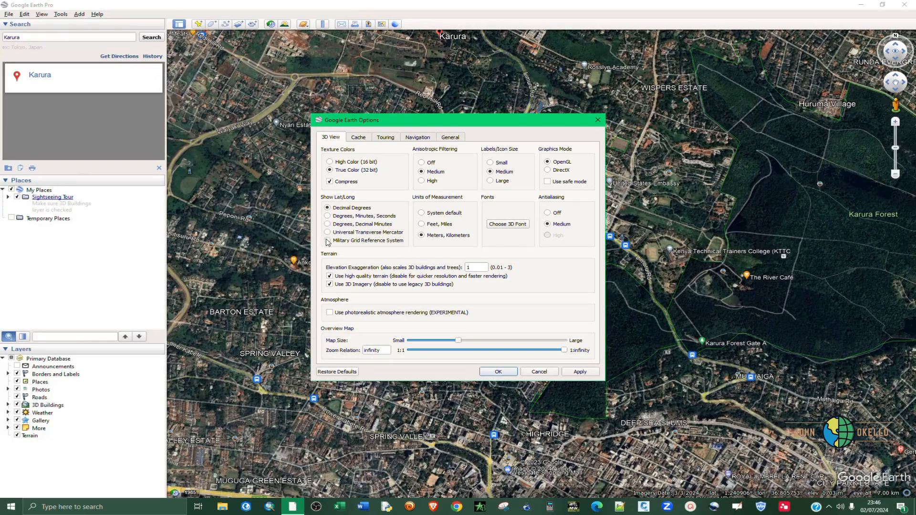
pyautogui.moveTo(329, 232)
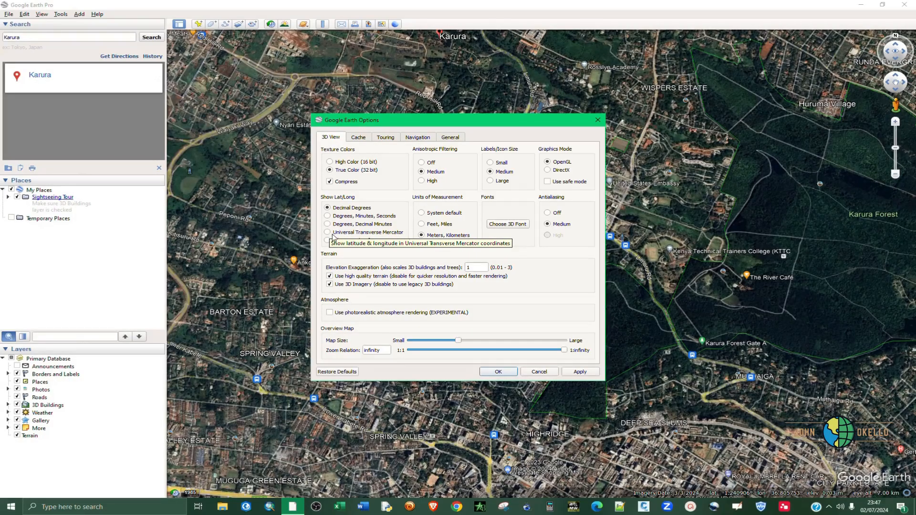
pyautogui.click(329, 233)
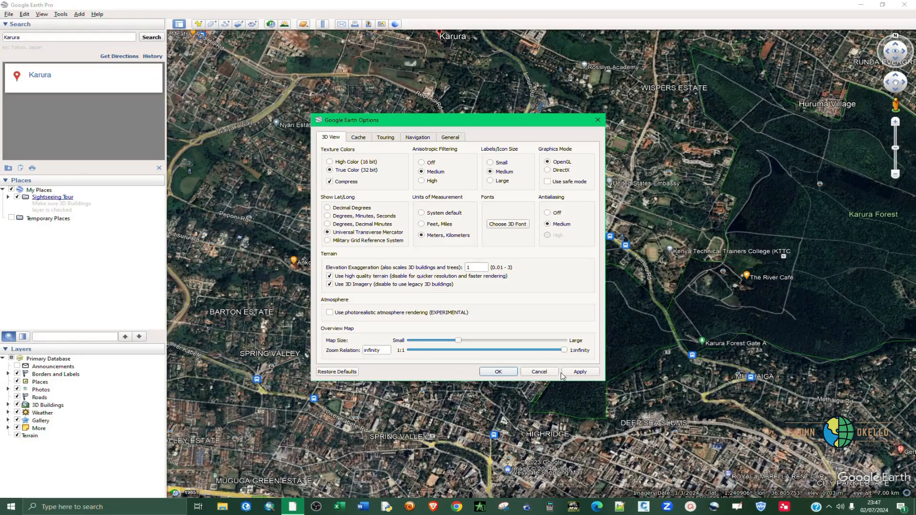
pyautogui.click(497, 371)
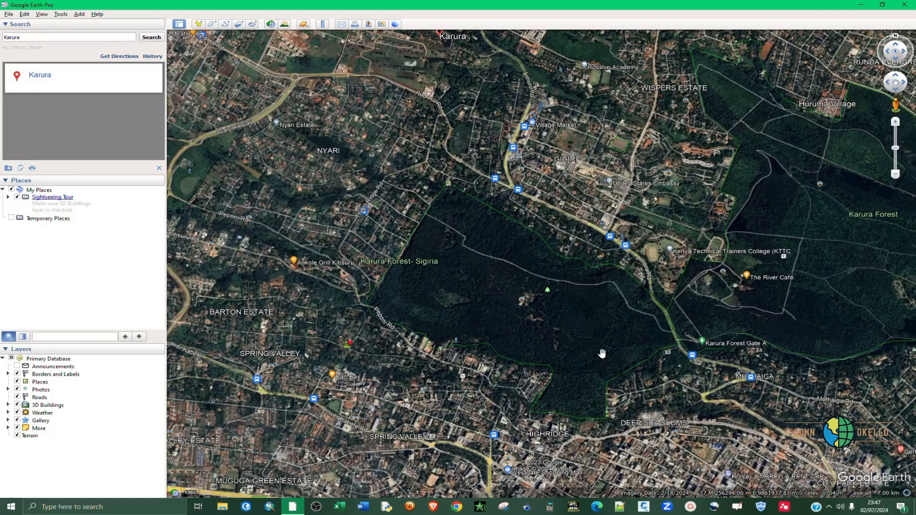
# - Zoom in so Karura Forest's boundary fills the 3D view
pyautogui.scroll(3)
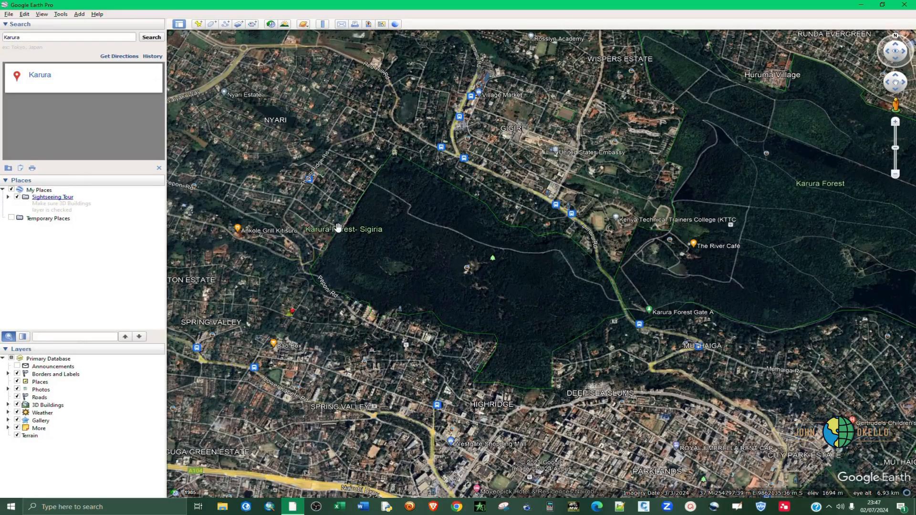
pyautogui.moveTo(587, 362)
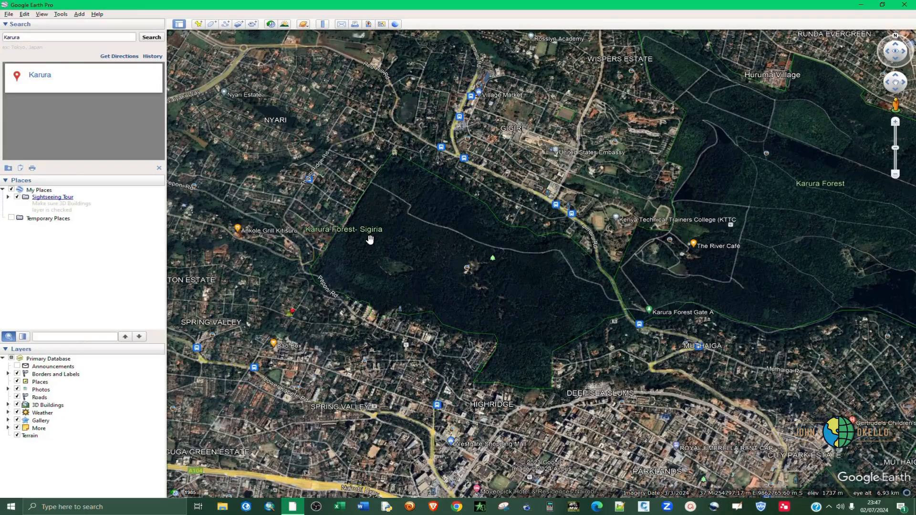
pyautogui.moveTo(401, 260)
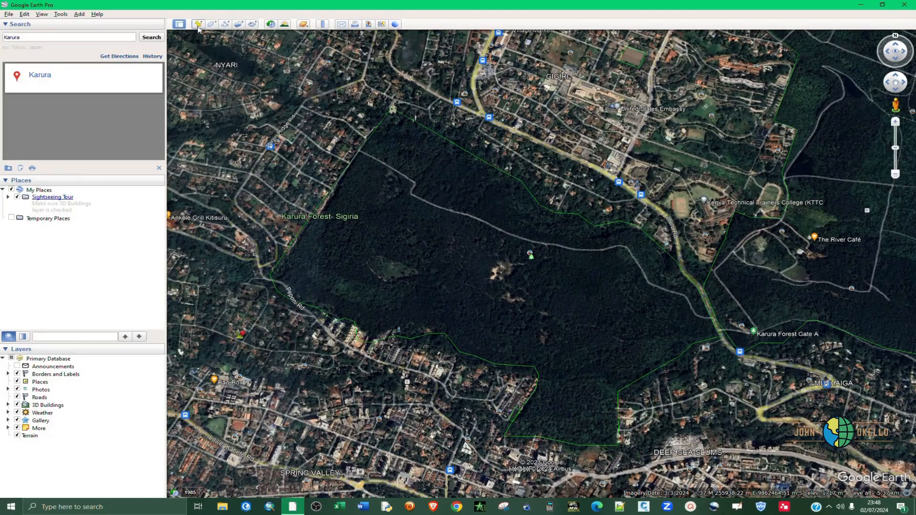
pyautogui.moveTo(205, 27)
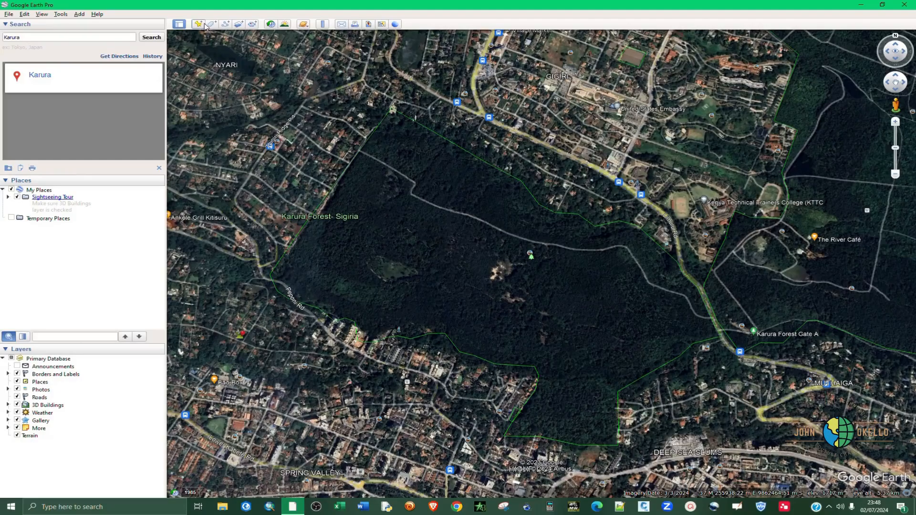
pyautogui.moveTo(199, 24)
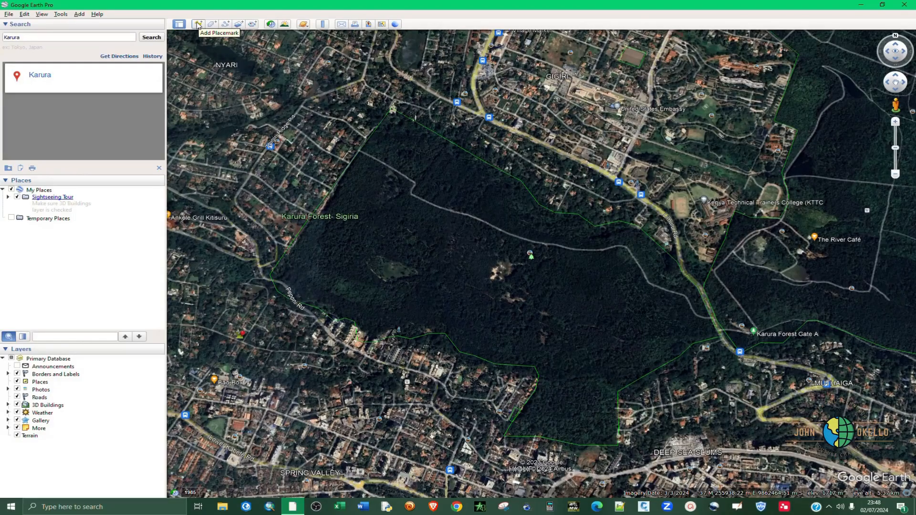
# - Start a new placemark, cancel the first attempt, and place the pin in the forest centre
pyautogui.click(198, 24)
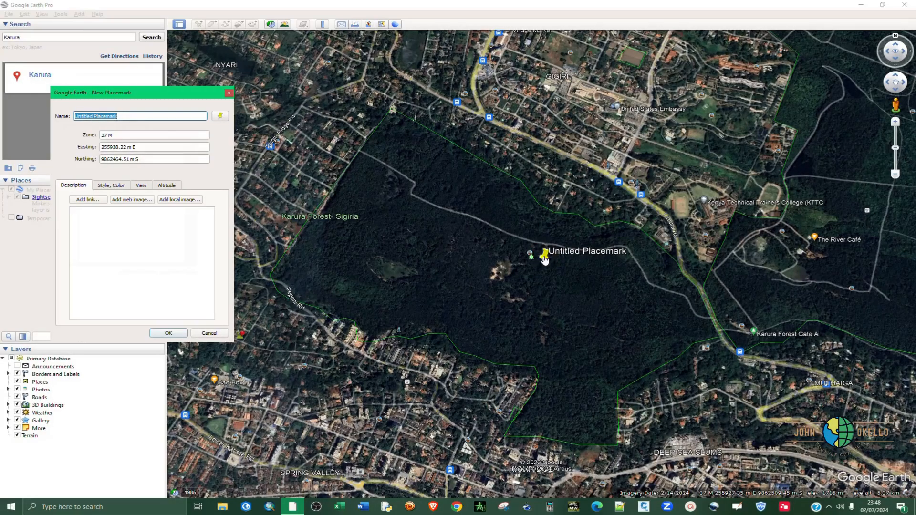
pyautogui.click(542, 254)
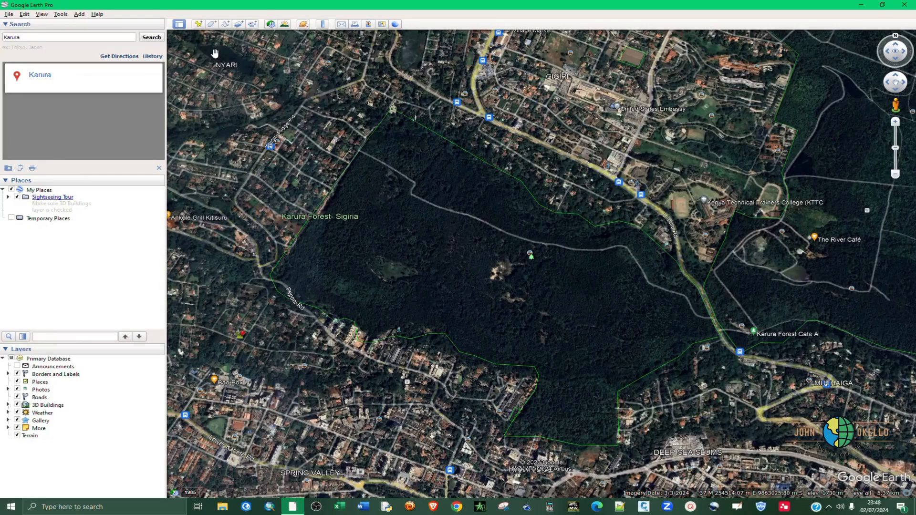
pyautogui.click(211, 24)
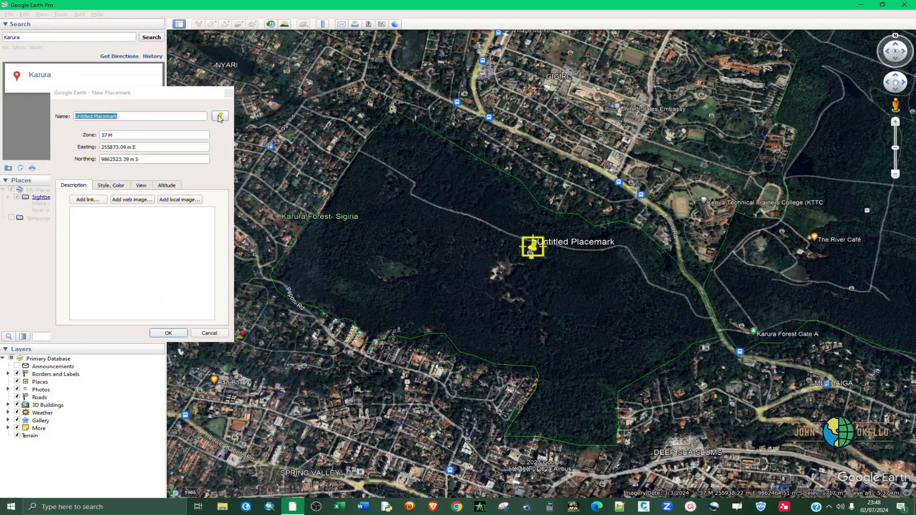
# - Choose a ranger station icon for the placemark instead of the default pushpin
pyautogui.click(221, 116)
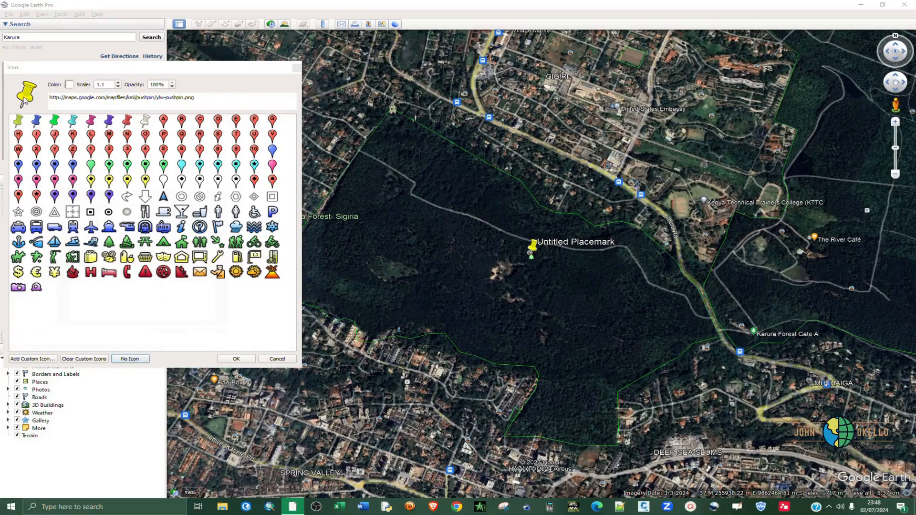
pyautogui.moveTo(100, 196)
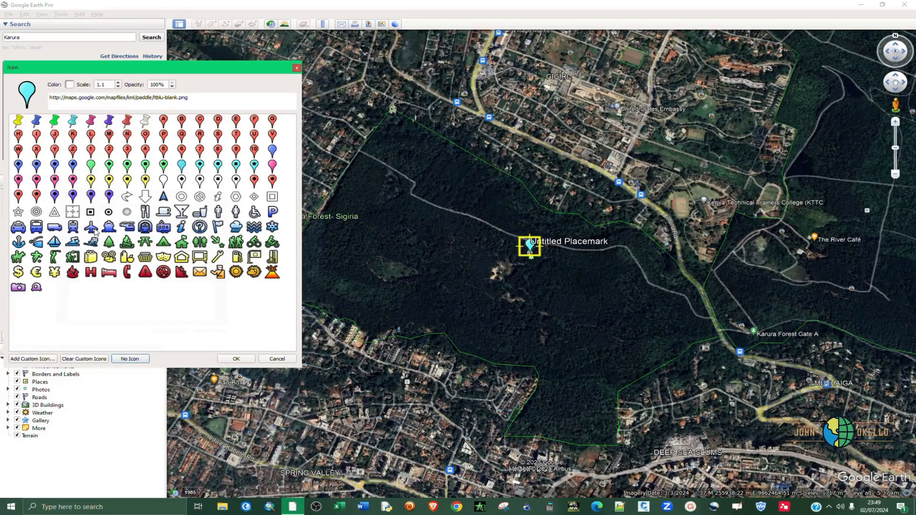
pyautogui.click(90, 227)
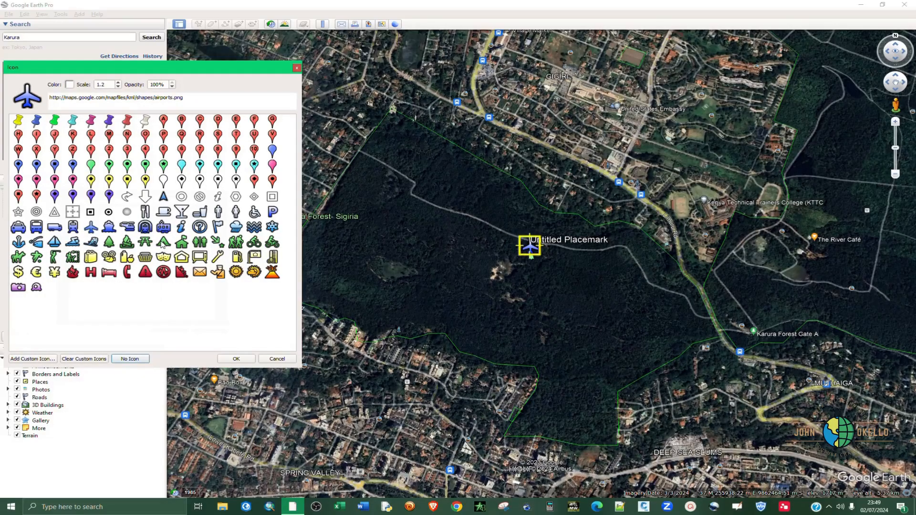
pyautogui.click(182, 241)
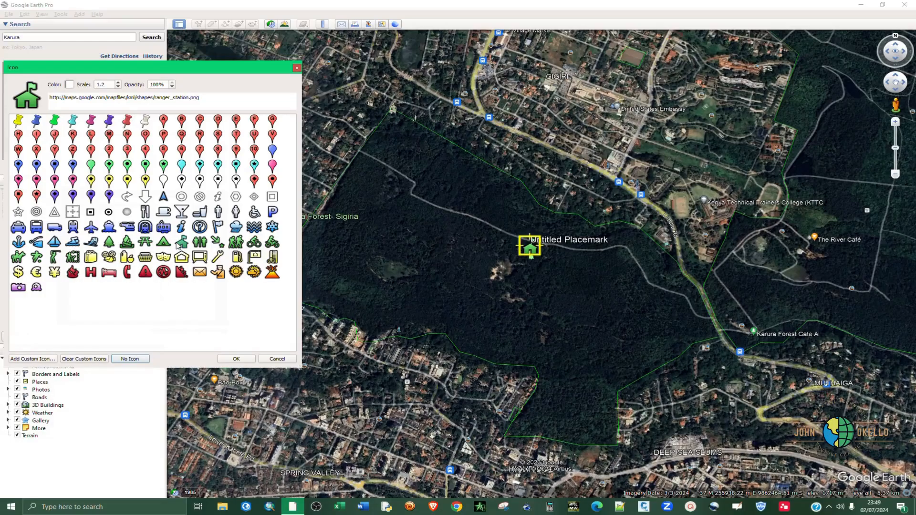
pyautogui.moveTo(181, 269)
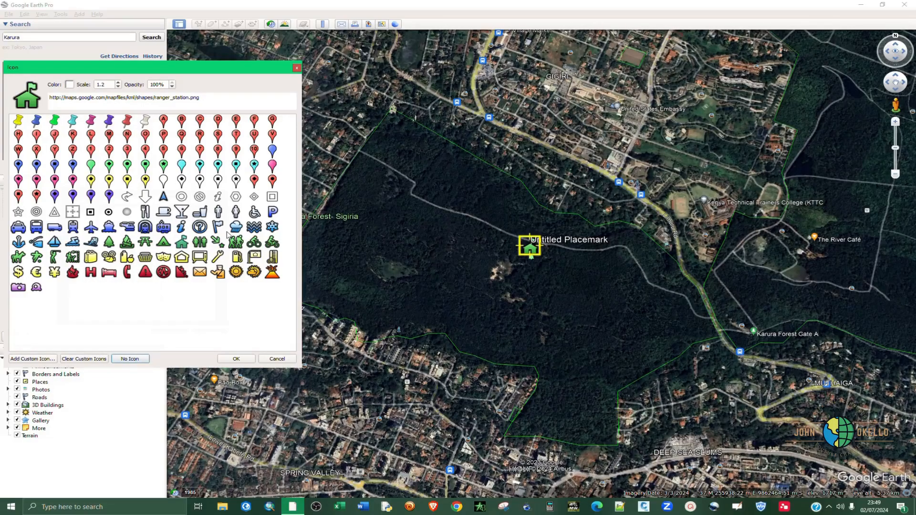
pyautogui.moveTo(216, 357)
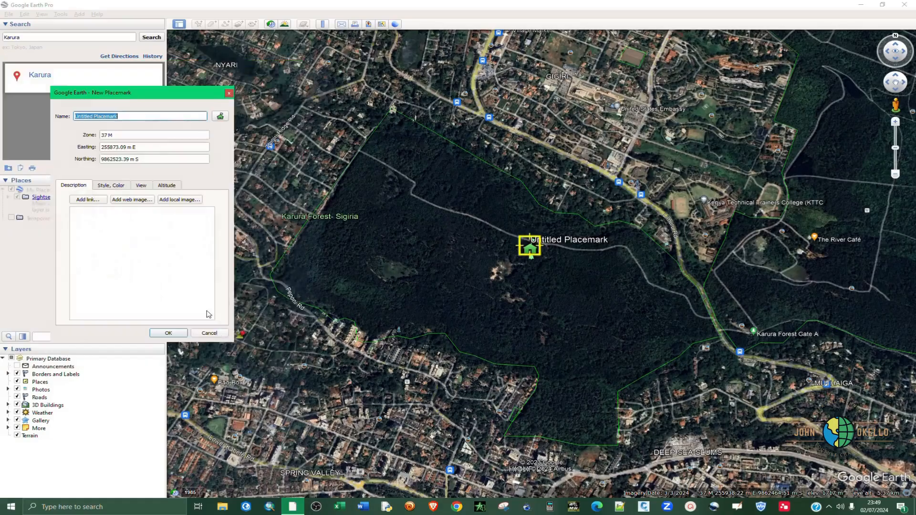
# - Give the placemark the description Camp and review its style and colour settings
pyautogui.click(220, 115)
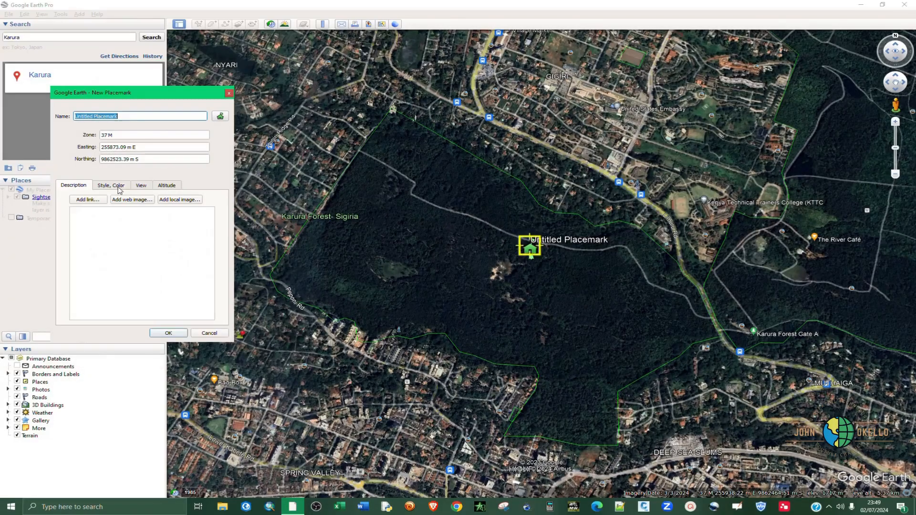
pyautogui.click(111, 185)
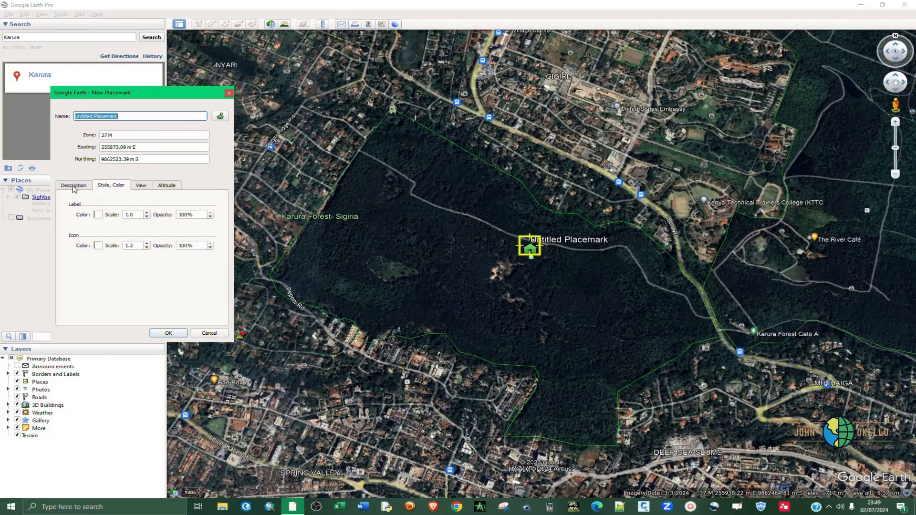
pyautogui.click(73, 185)
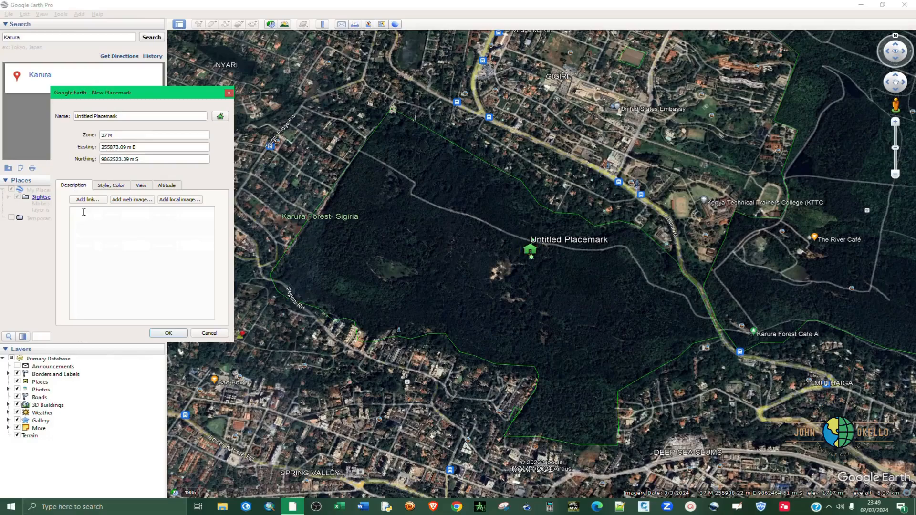
pyautogui.write('Cal')
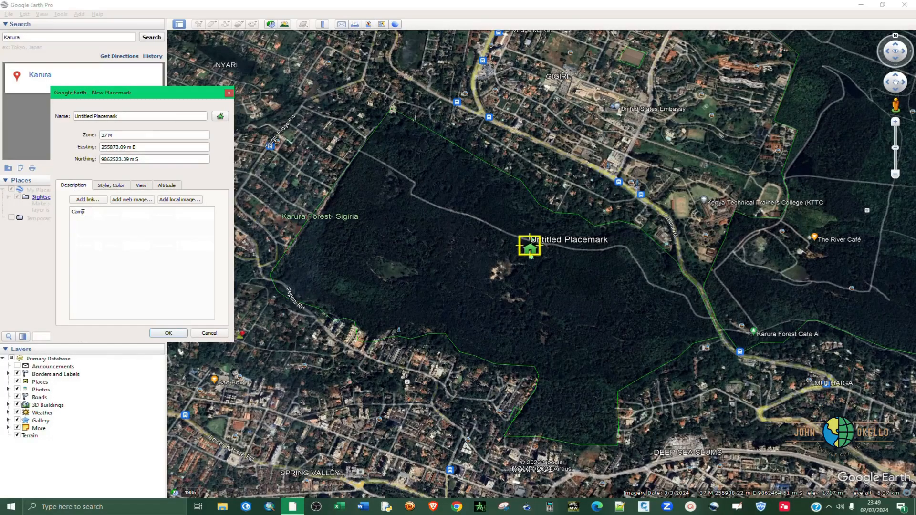
pyautogui.click(111, 185)
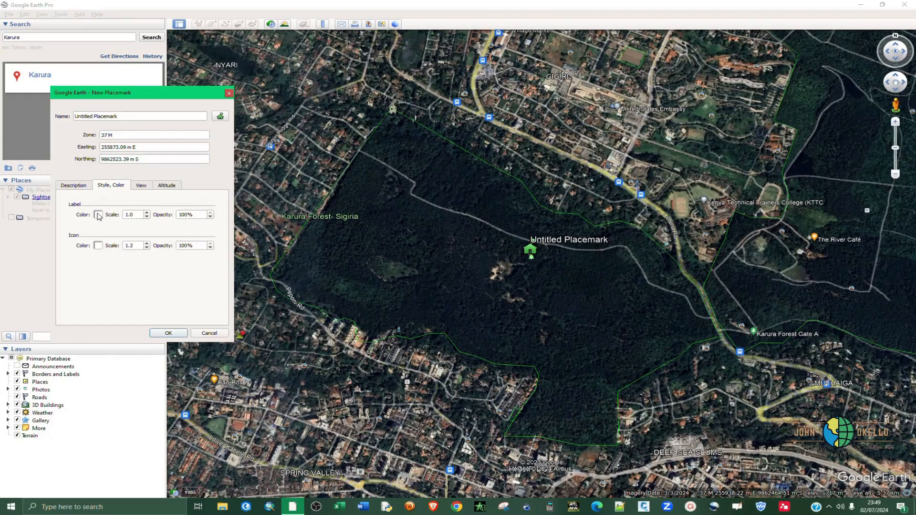
pyautogui.click(140, 115)
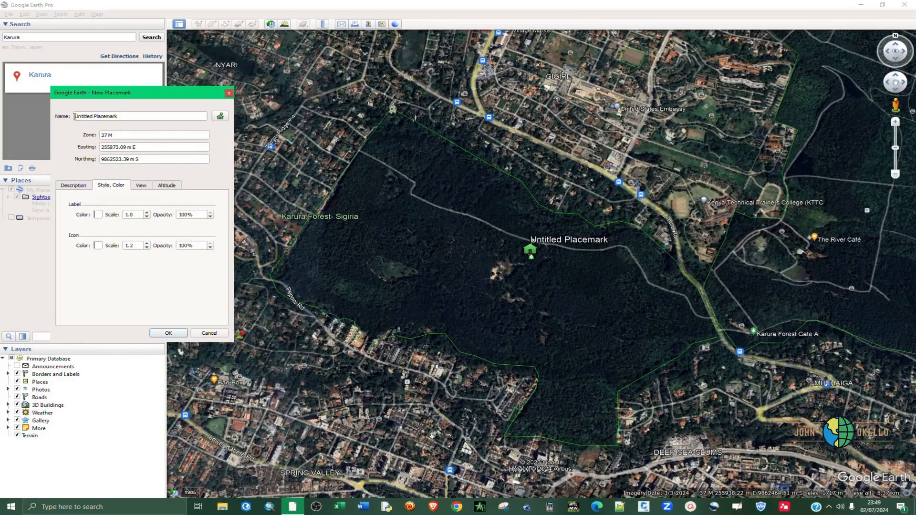
pyautogui.click(530, 248)
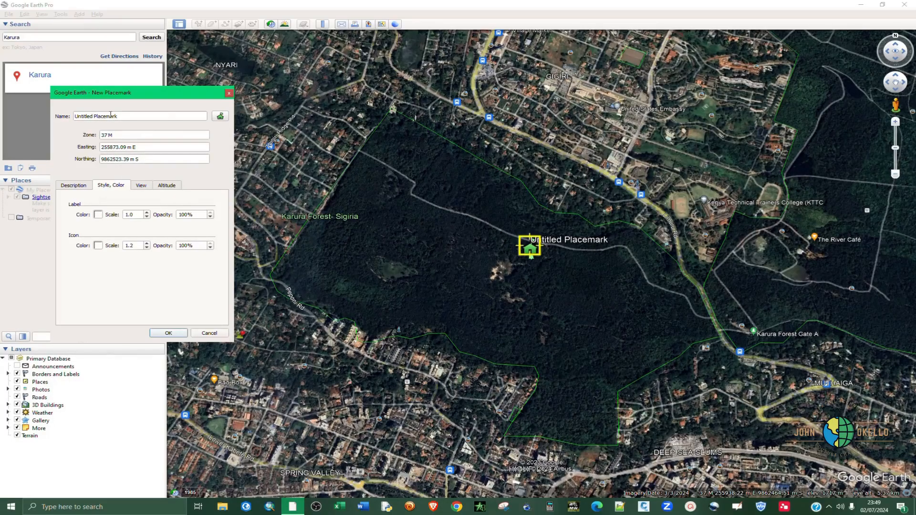
# - Rename the placemark from Untitled Placemark to 'Karura - Siringa'
pyautogui.tripleClick(141, 115)
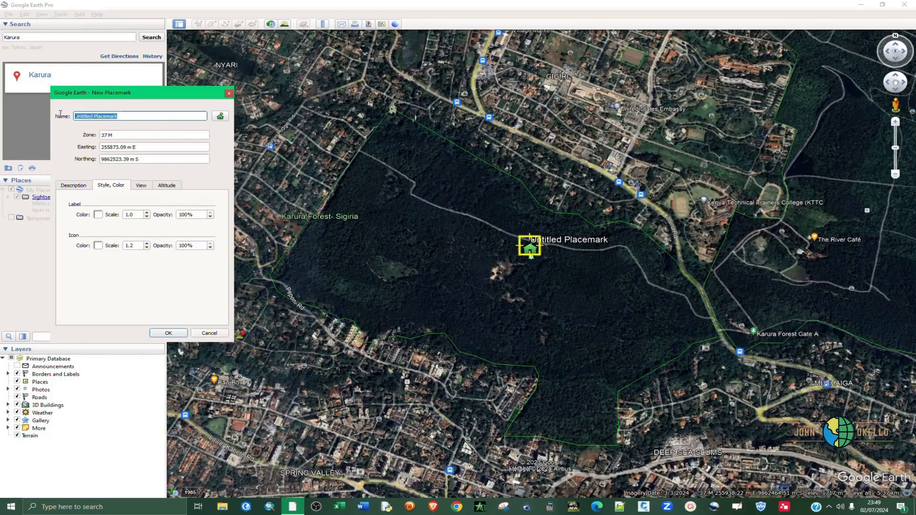
pyautogui.write('Karu')
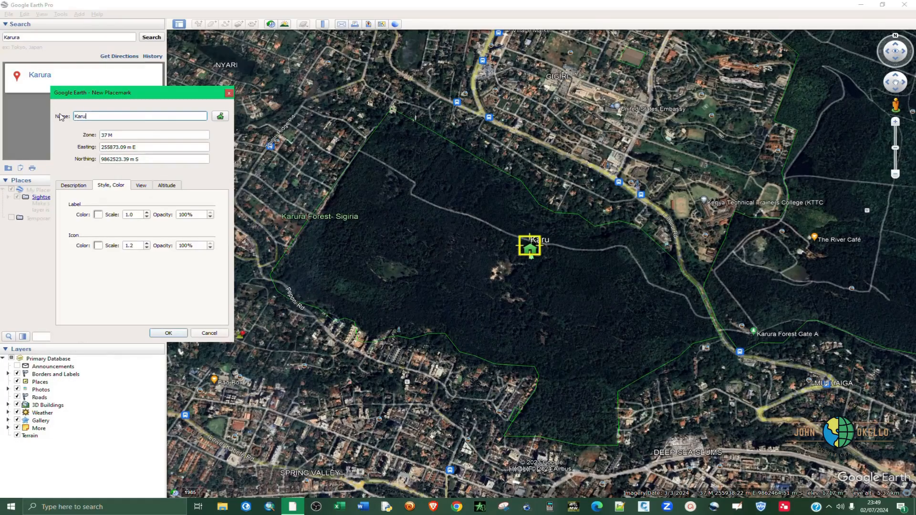
pyautogui.write('ra')
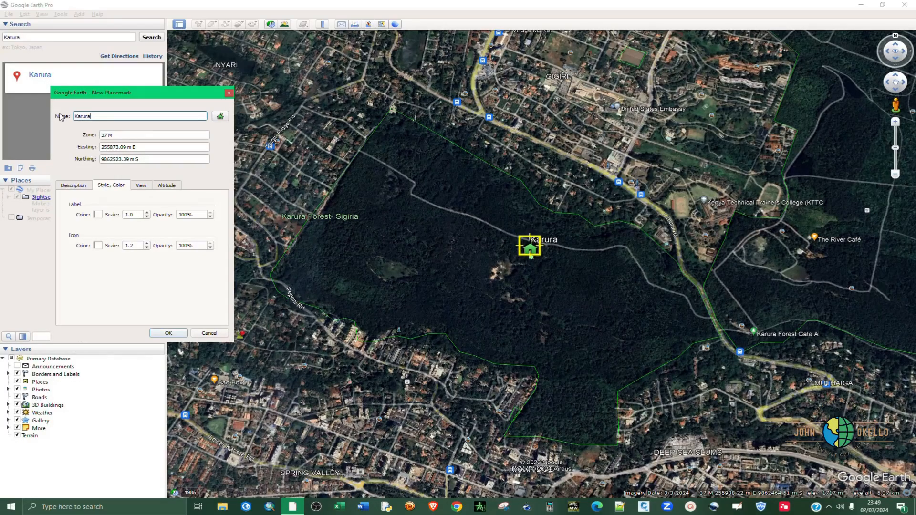
pyautogui.write('-')
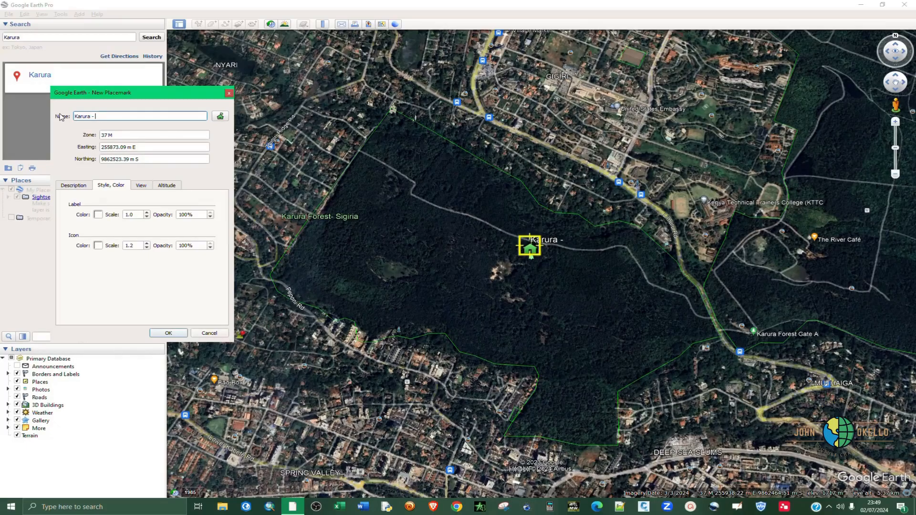
pyautogui.write('Siri')
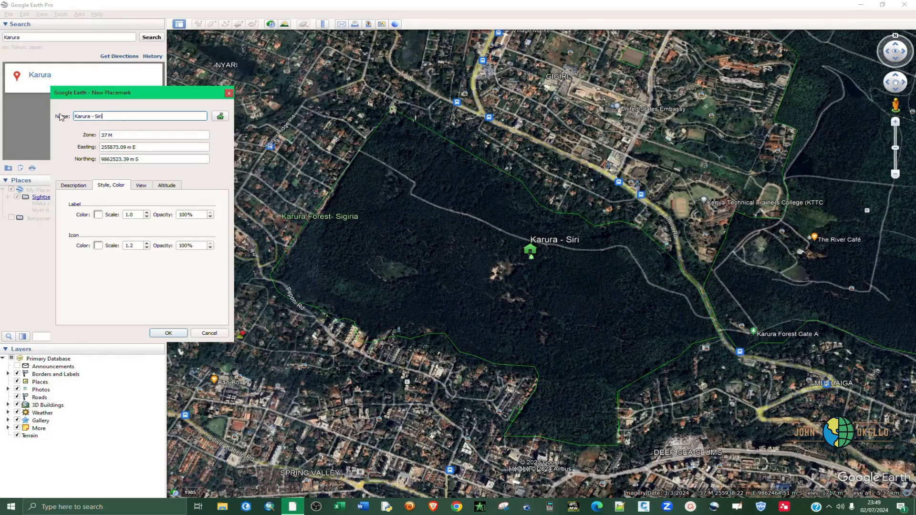
pyautogui.write('nga')
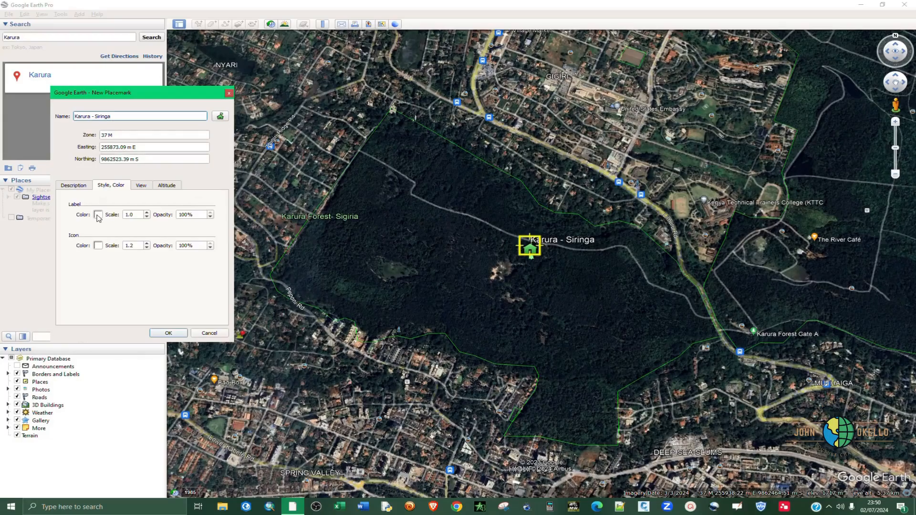
# - Set the Karura - Siringa label colour to purple (#aa00ff)
pyautogui.click(97, 215)
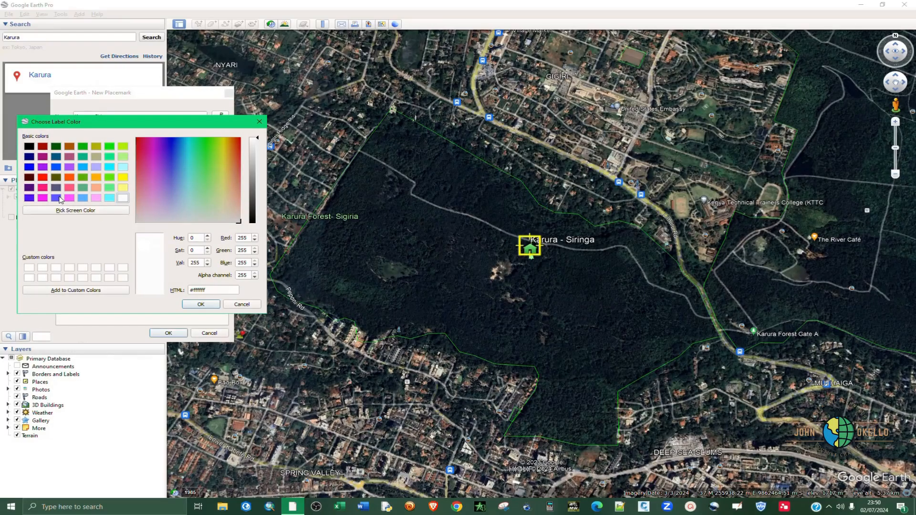
pyautogui.moveTo(111, 151)
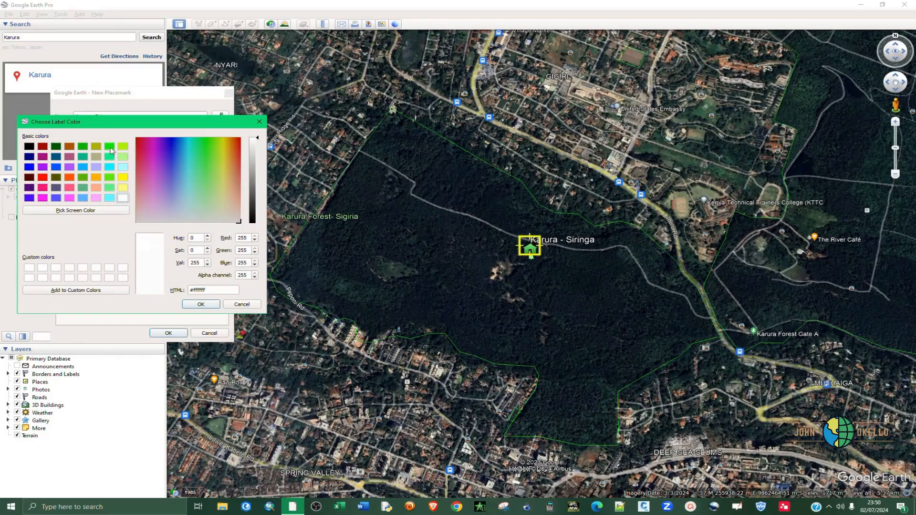
pyautogui.moveTo(46, 163)
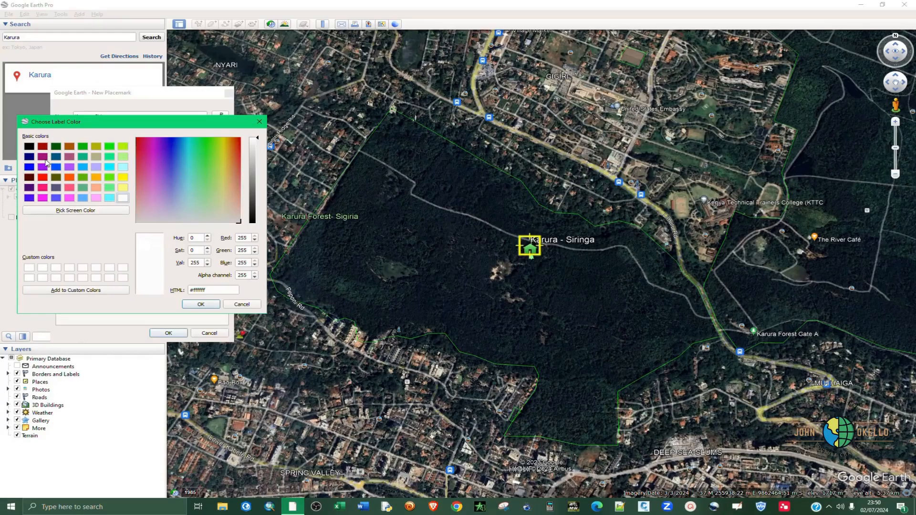
pyautogui.moveTo(48, 199)
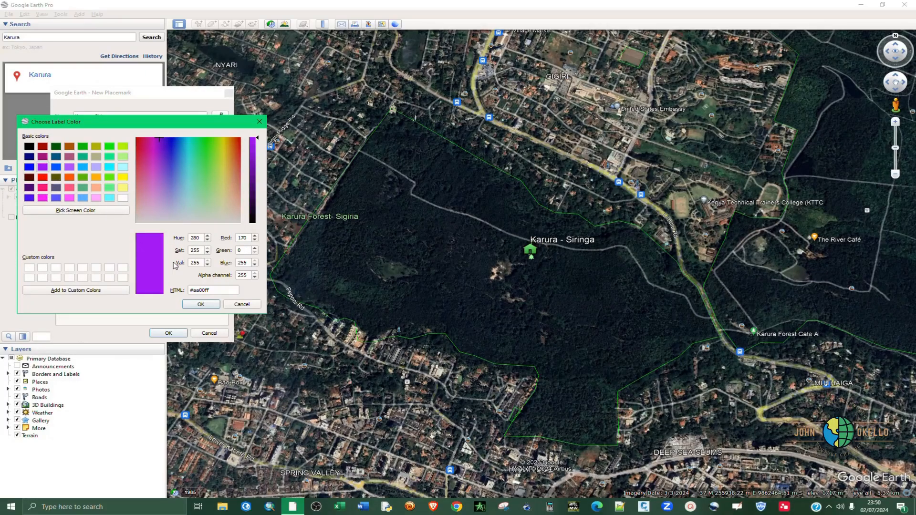
pyautogui.click(200, 303)
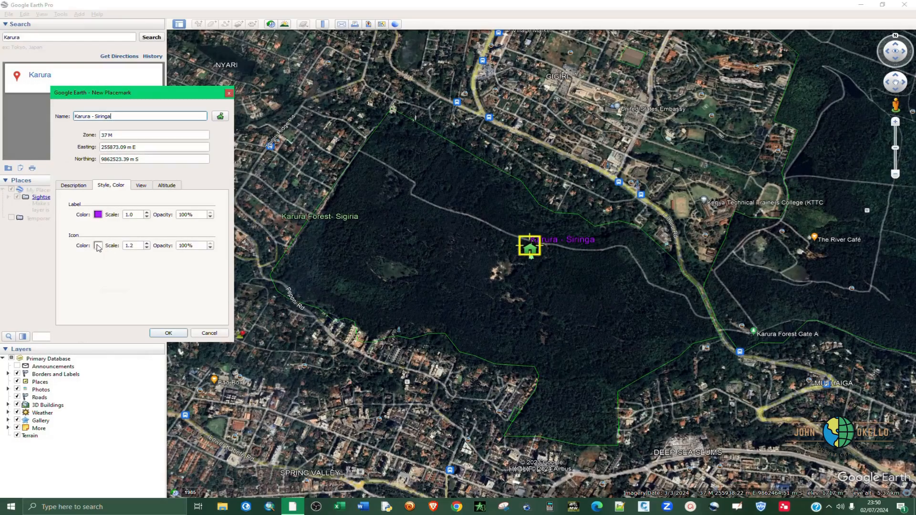
pyautogui.click(97, 245)
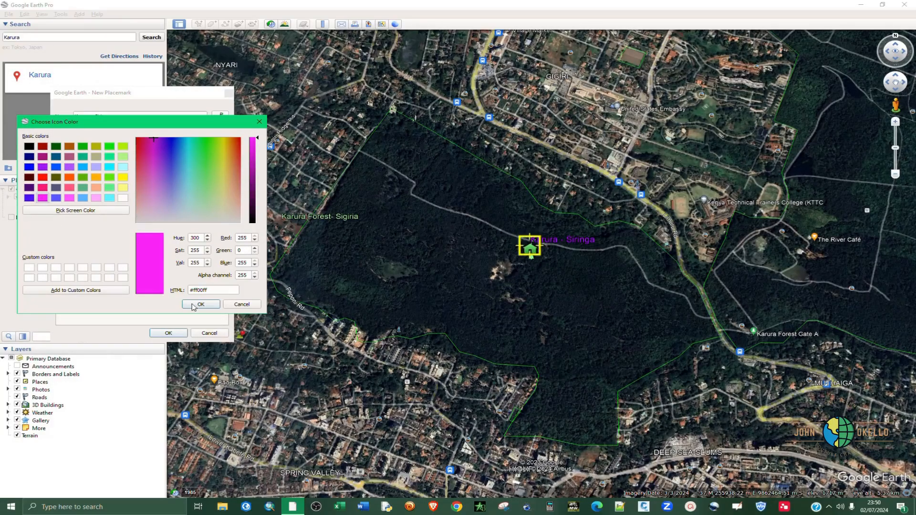
# - Colour the icon magenta (#ff00ff), adjust its scale, and save the placemark to My Places
pyautogui.click(199, 304)
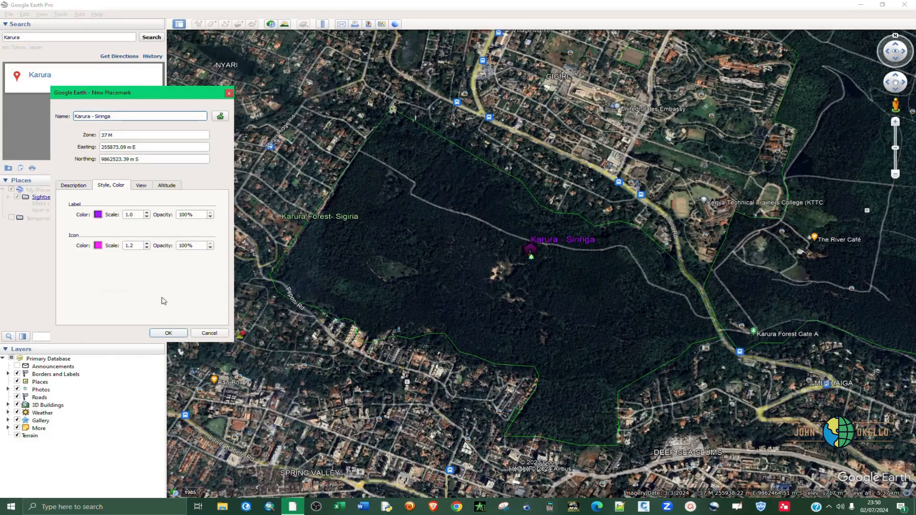
pyautogui.click(131, 245)
pyautogui.write('1.5')
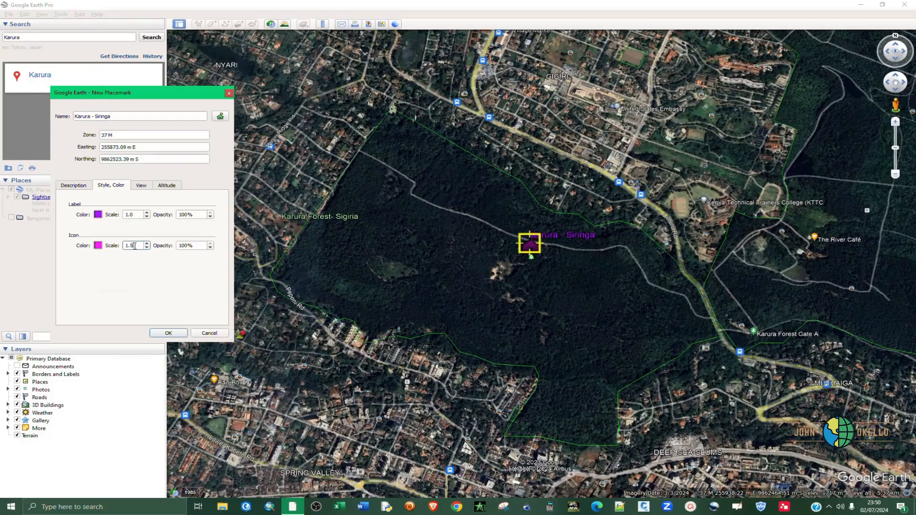
pyautogui.click(146, 248)
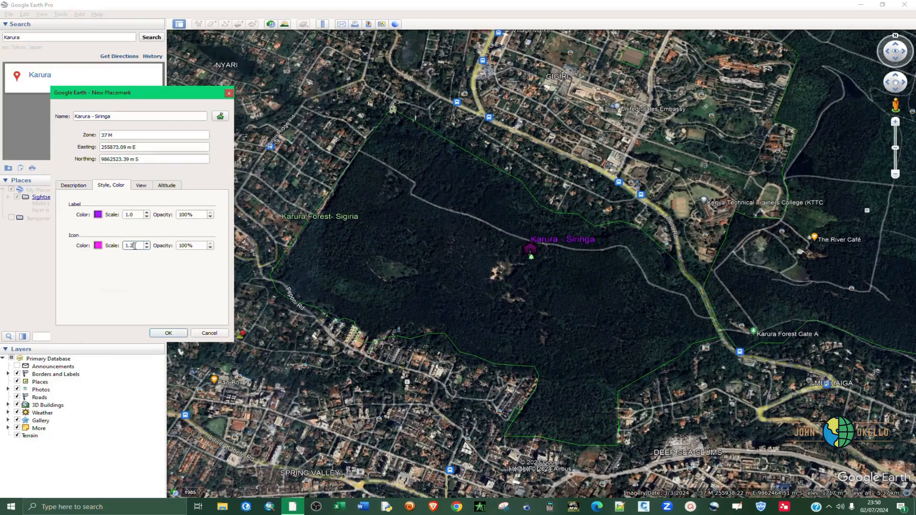
pyautogui.click(168, 333)
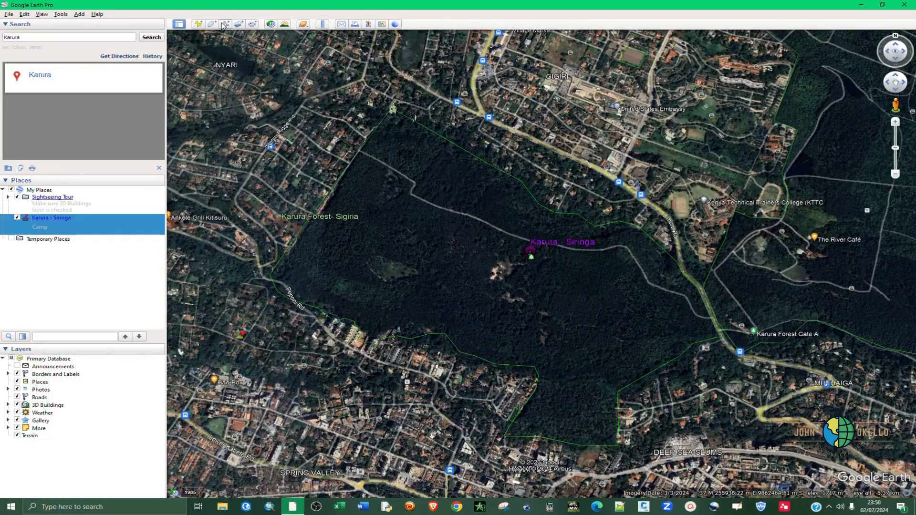
pyautogui.moveTo(225, 23)
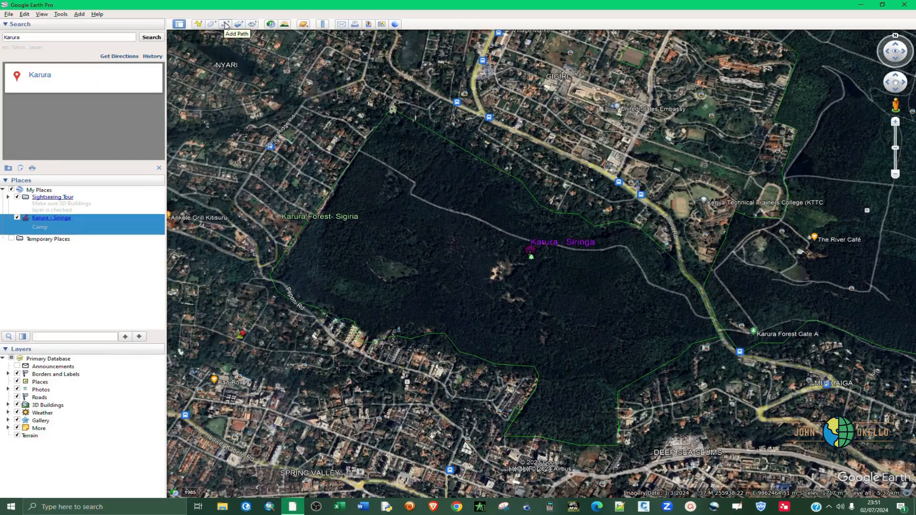
# - Trace a new foot path line east across Karura Forest toward Gate A
pyautogui.click(225, 24)
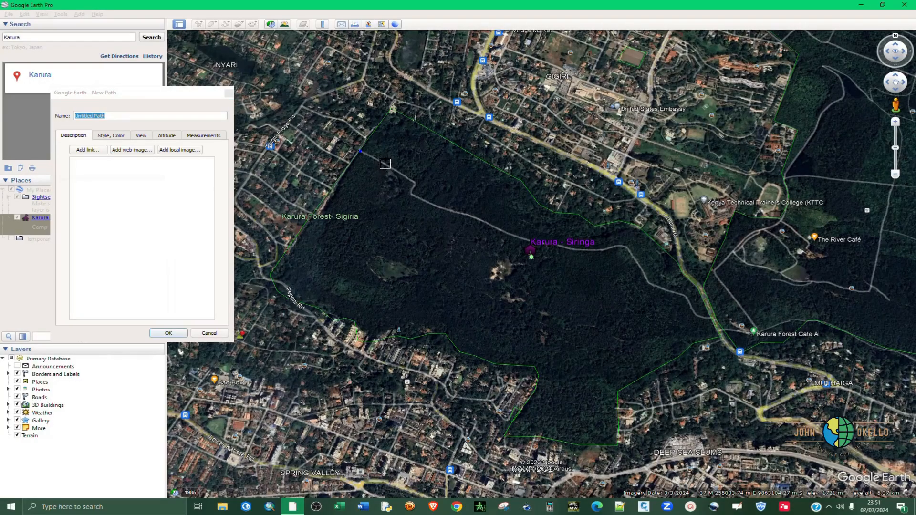
pyautogui.click(384, 164)
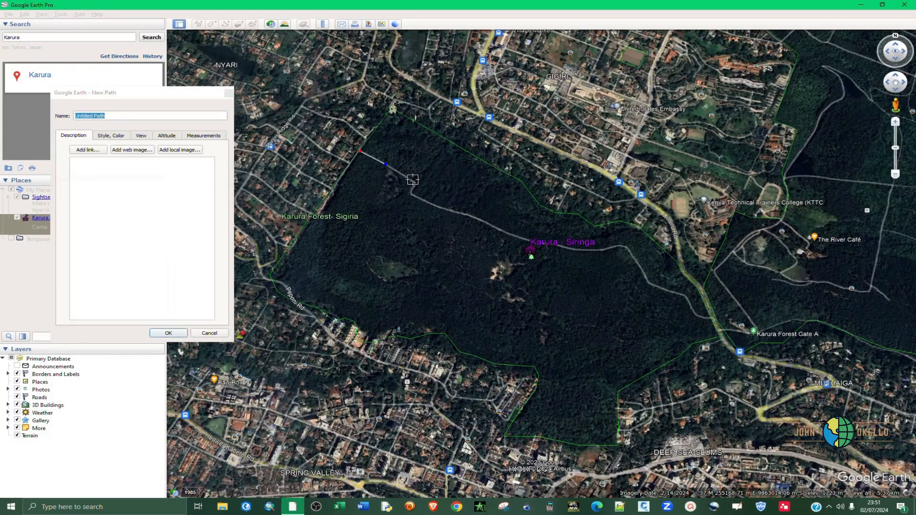
pyautogui.click(413, 180)
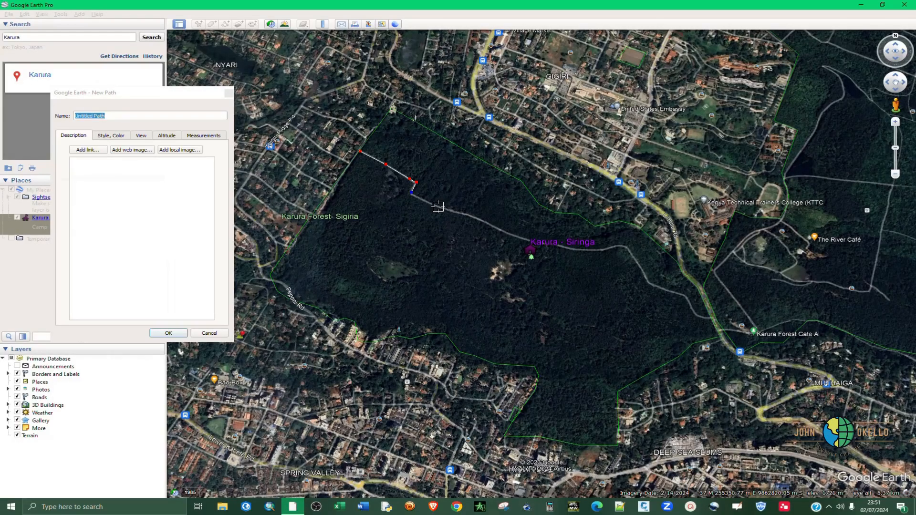
pyautogui.click(456, 213)
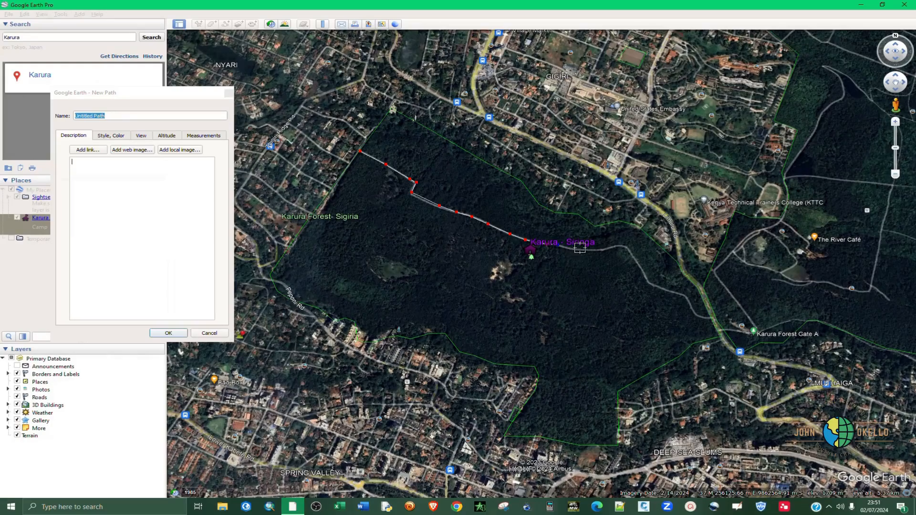
pyautogui.click(610, 248)
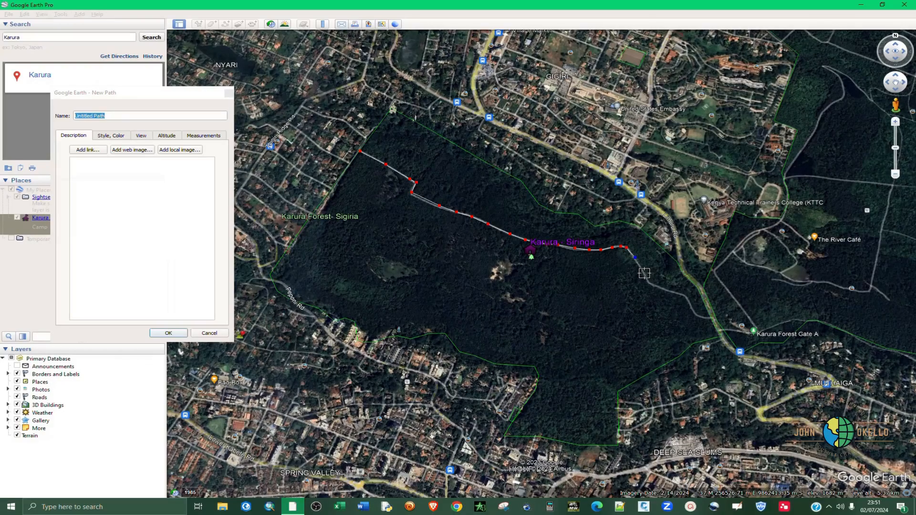
pyautogui.click(648, 283)
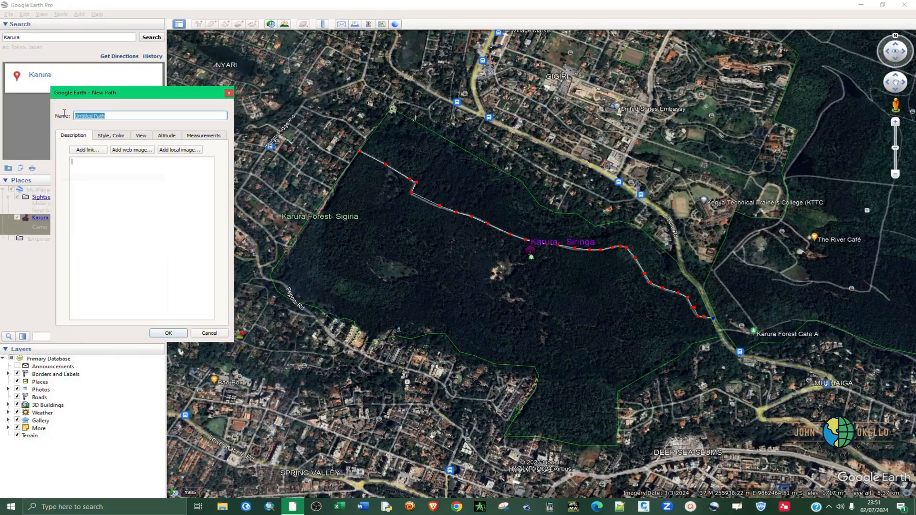
# - Name the new line 'Foot Path', correcting a stray letter
pyautogui.write('Footh')
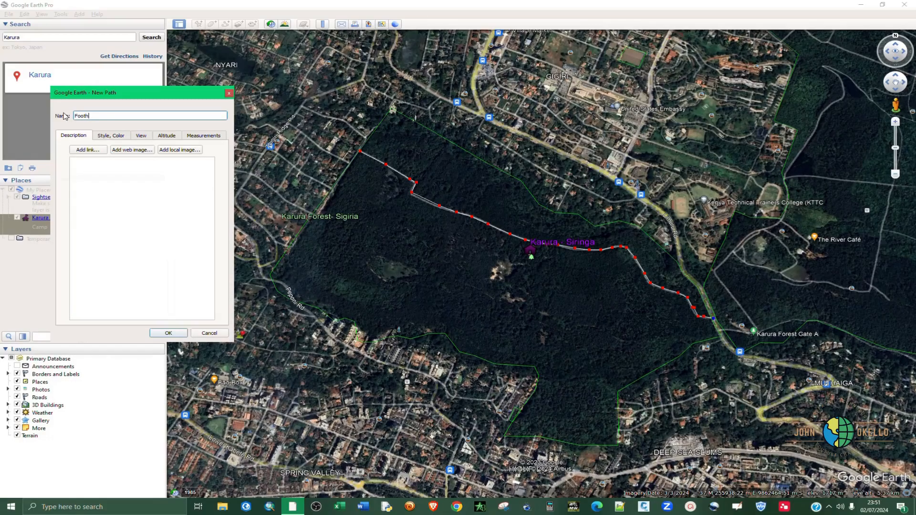
pyautogui.press('Backspace')
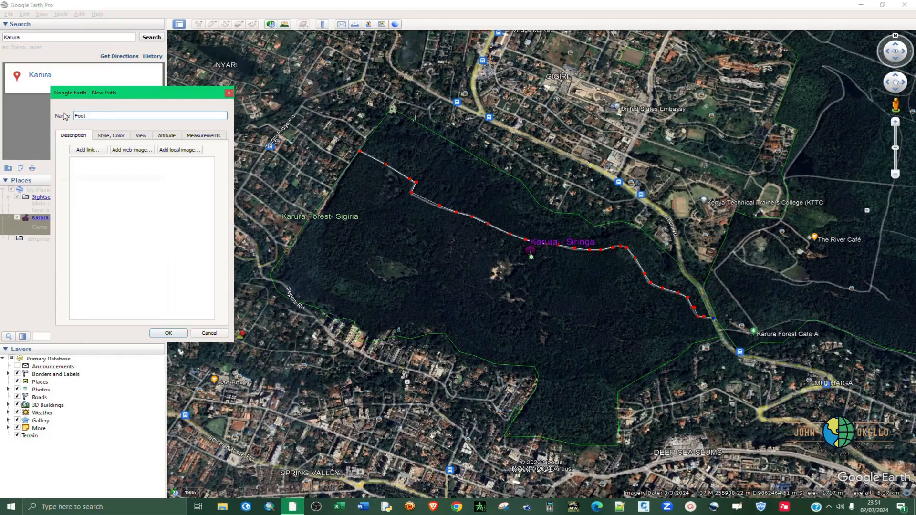
pyautogui.write('Path')
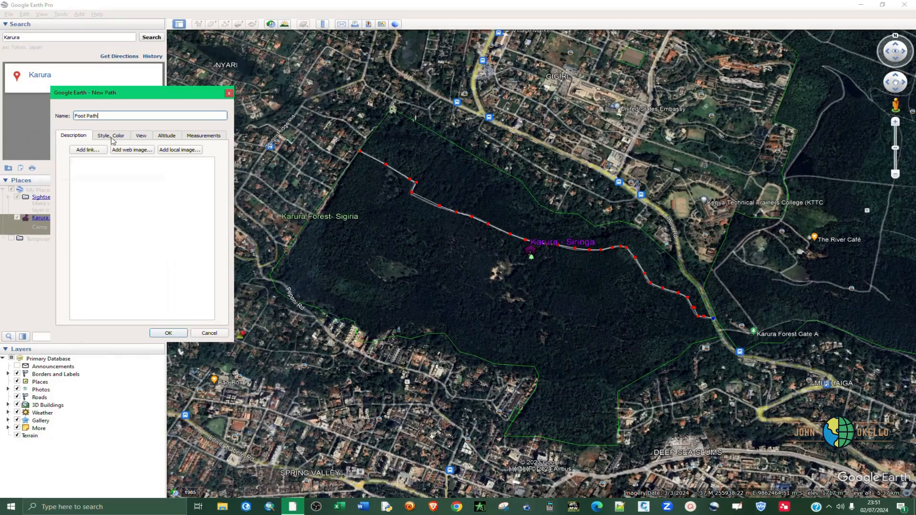
# - Give the line the brown-orange colour #aa5500 in its style settings
pyautogui.click(111, 134)
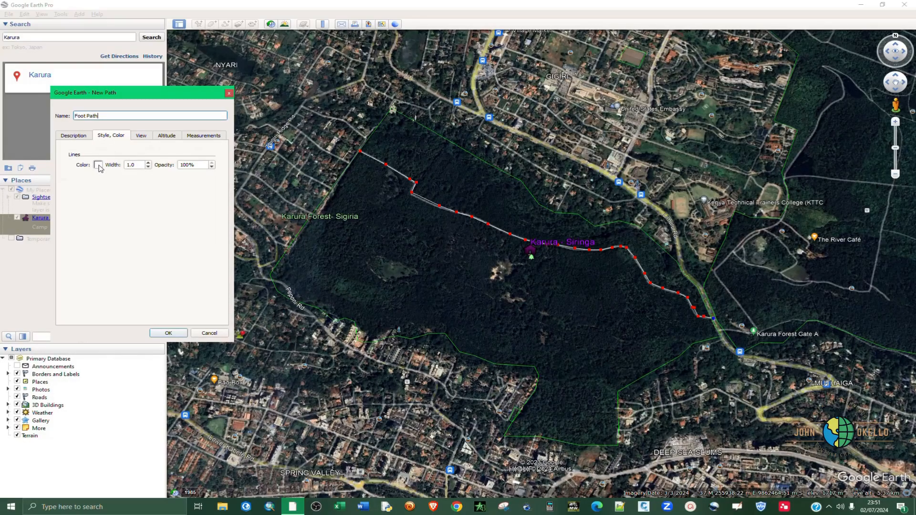
pyautogui.click(98, 165)
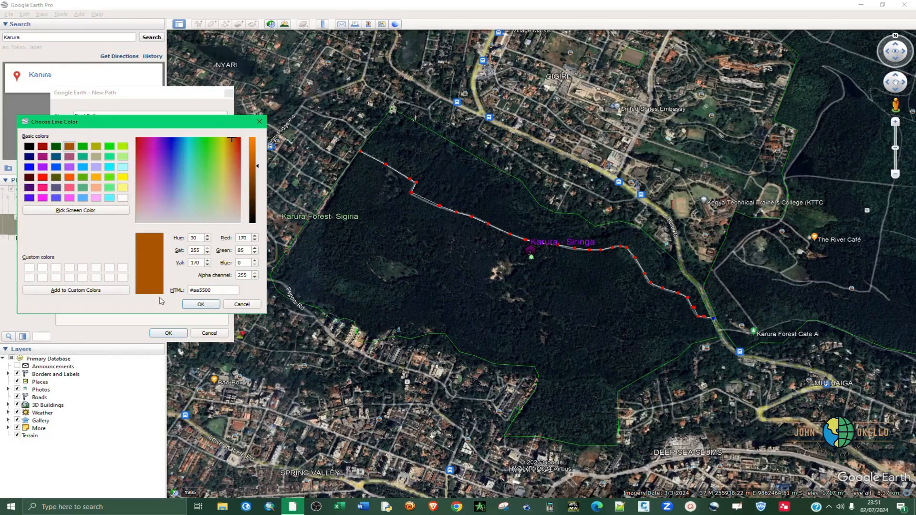
pyautogui.click(201, 303)
pyautogui.write('5')
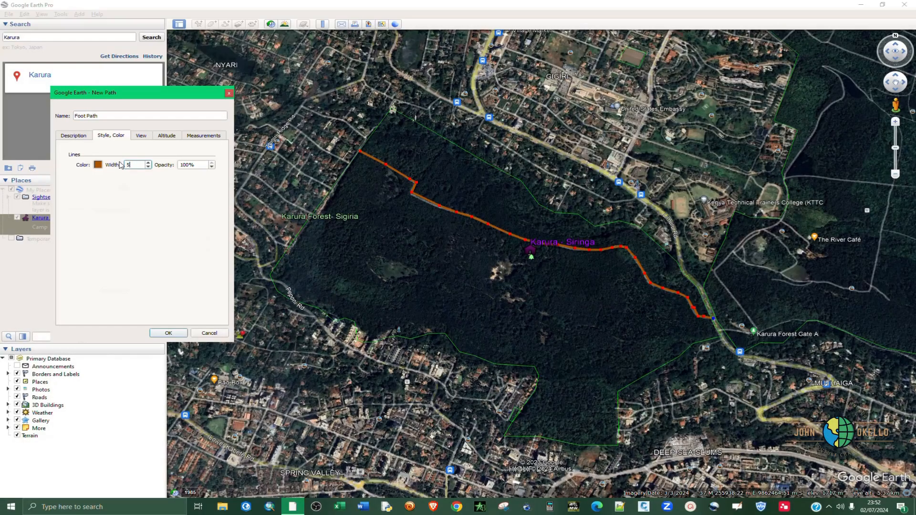
pyautogui.moveTo(178, 181)
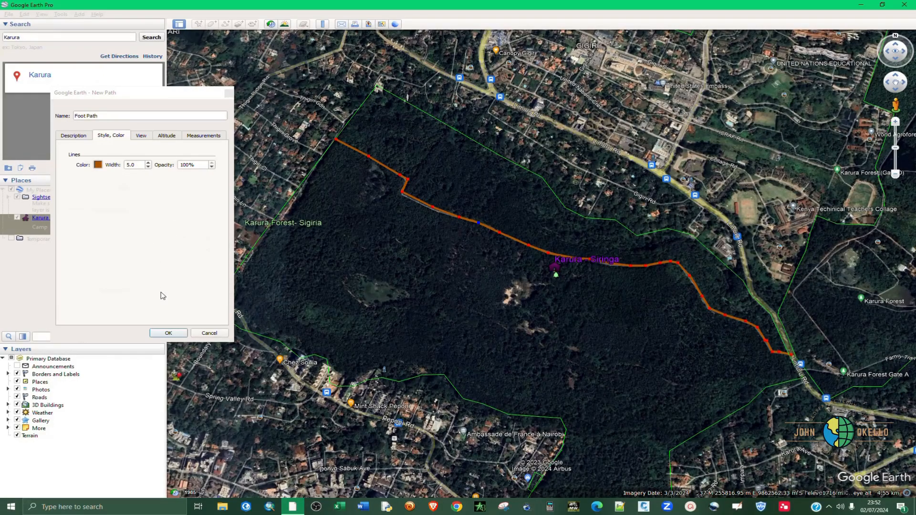
pyautogui.moveTo(203, 139)
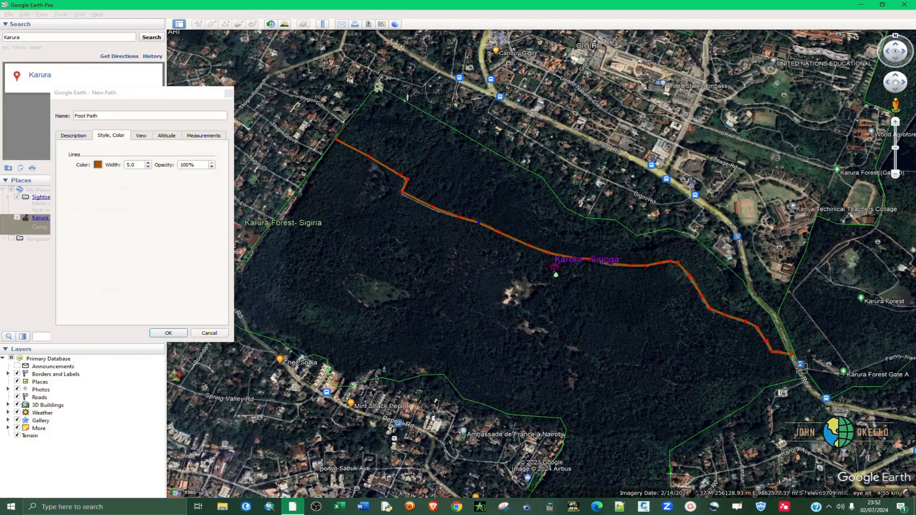
pyautogui.moveTo(356, 173)
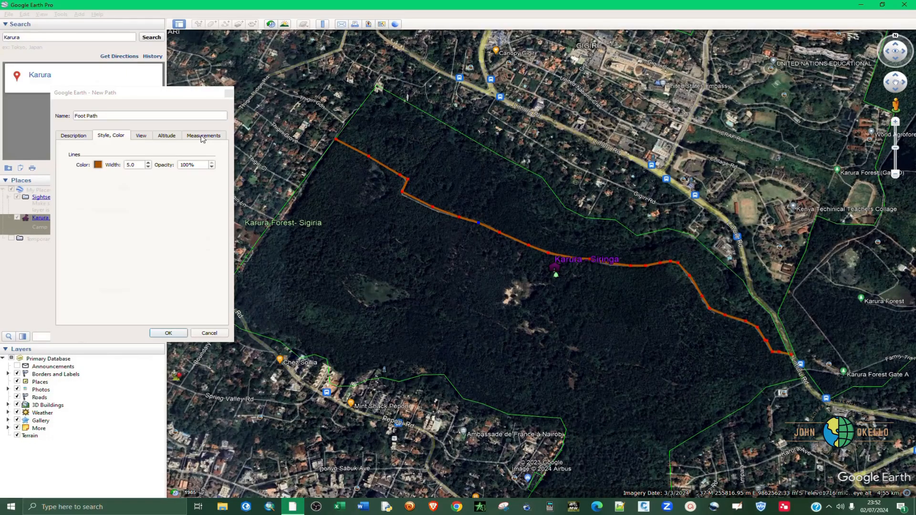
# - Check the path length in kilometres (about 2.47 km) and save Foot Path to My Places
pyautogui.click(203, 135)
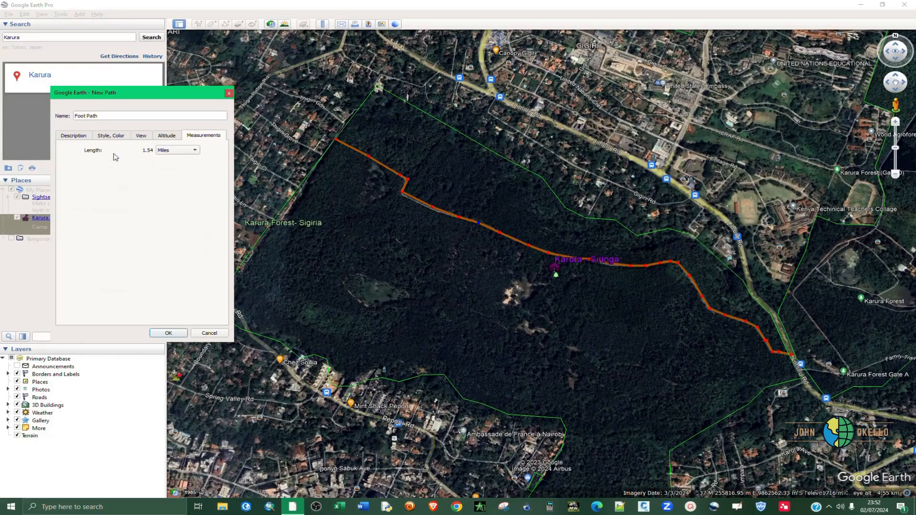
pyautogui.moveTo(188, 155)
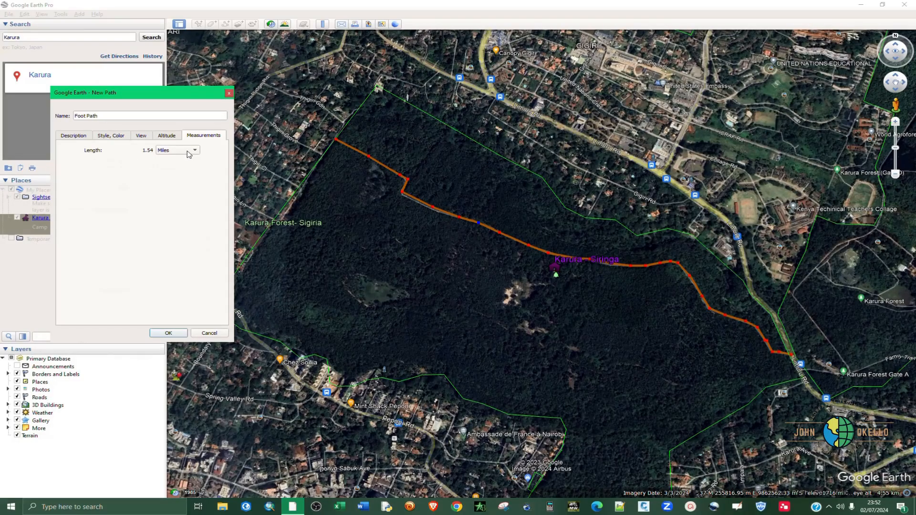
pyautogui.click(193, 149)
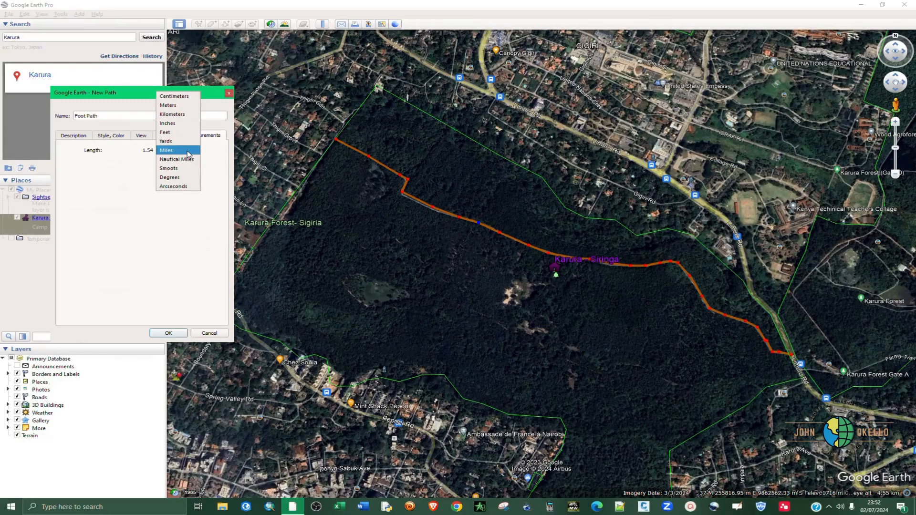
pyautogui.click(171, 113)
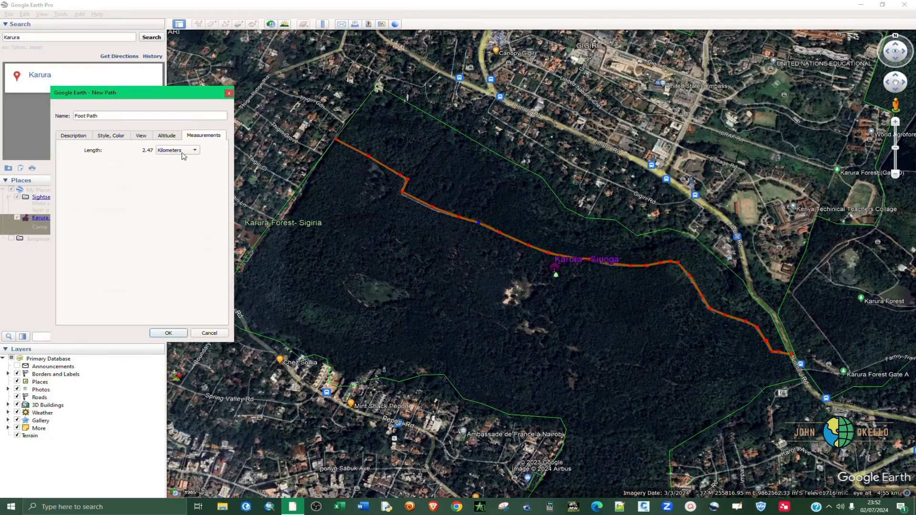
pyautogui.click(178, 150)
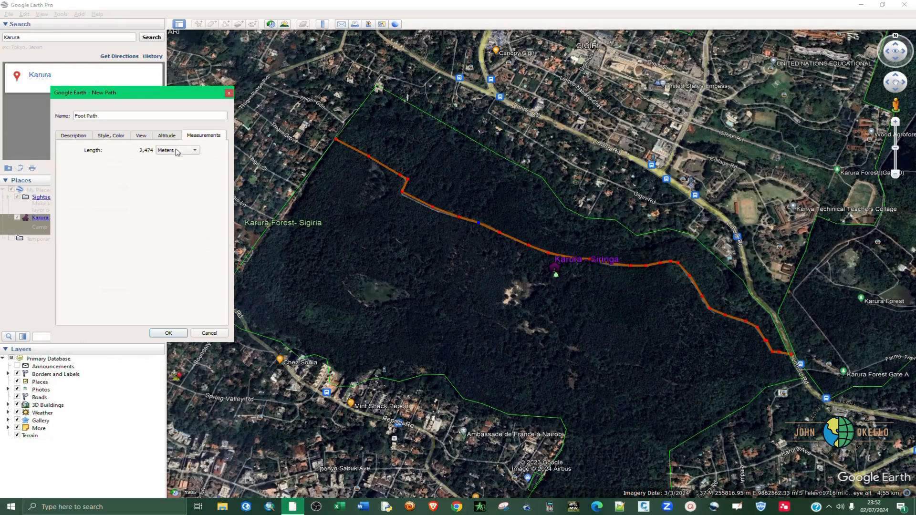
pyautogui.click(178, 150)
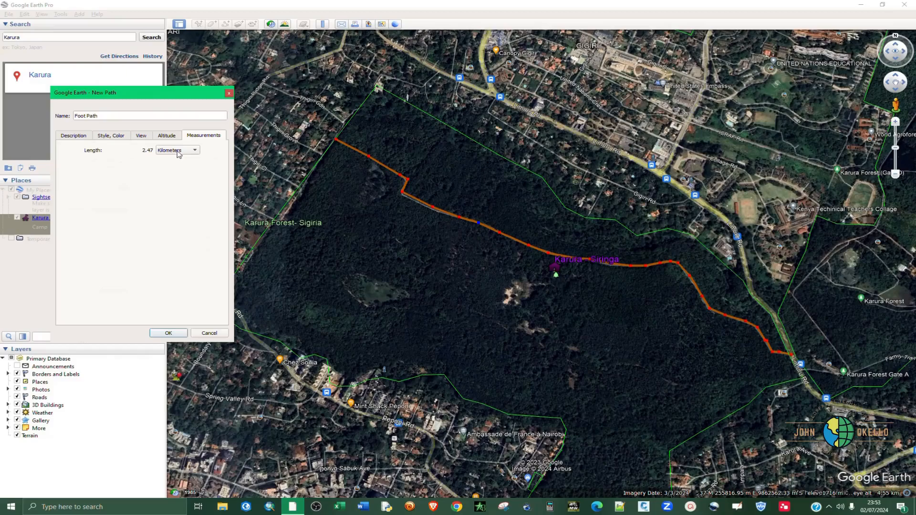
pyautogui.click(168, 333)
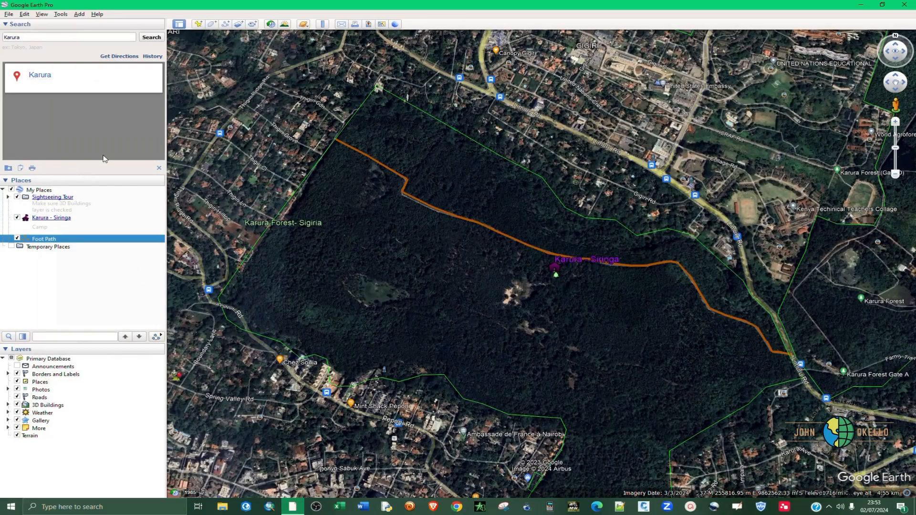
pyautogui.moveTo(50, 244)
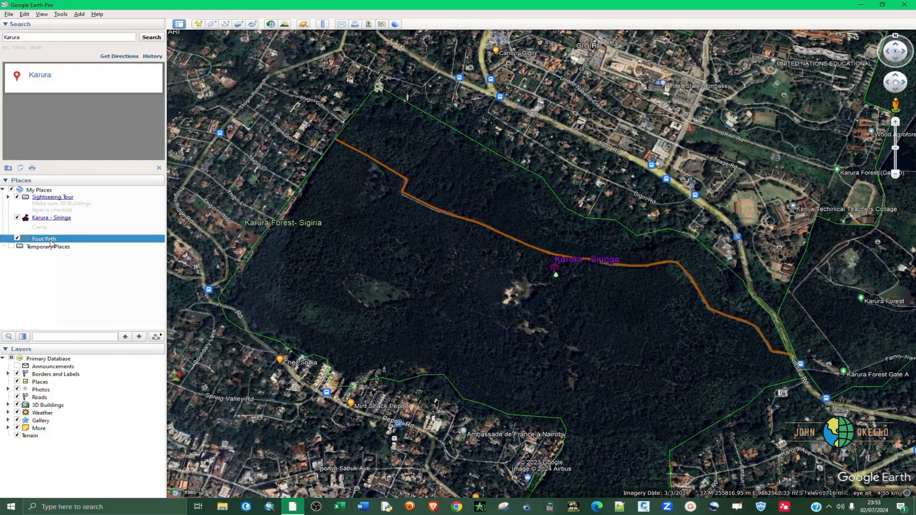
pyautogui.moveTo(91, 240)
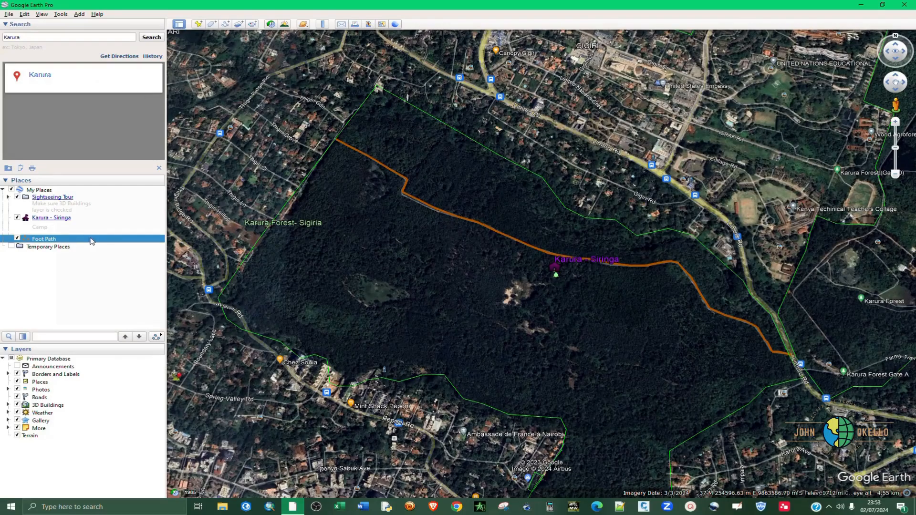
pyautogui.moveTo(185, 150)
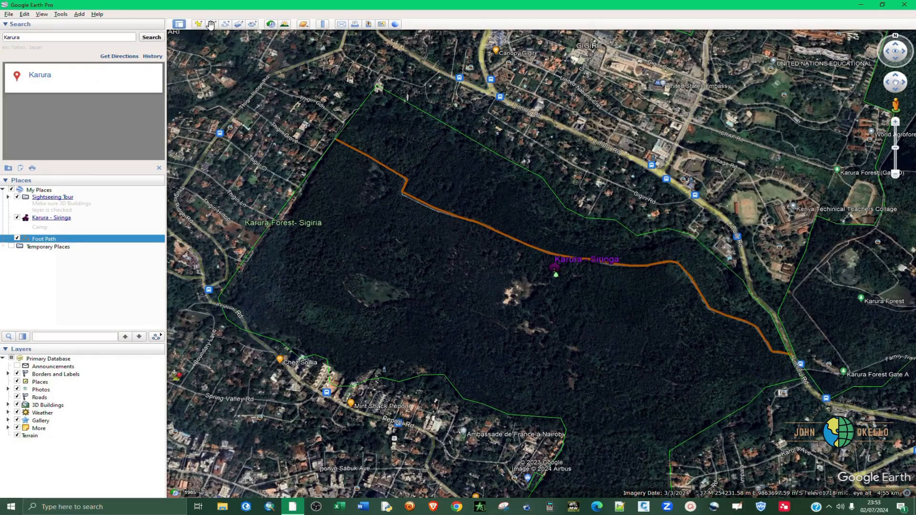
pyautogui.moveTo(212, 24)
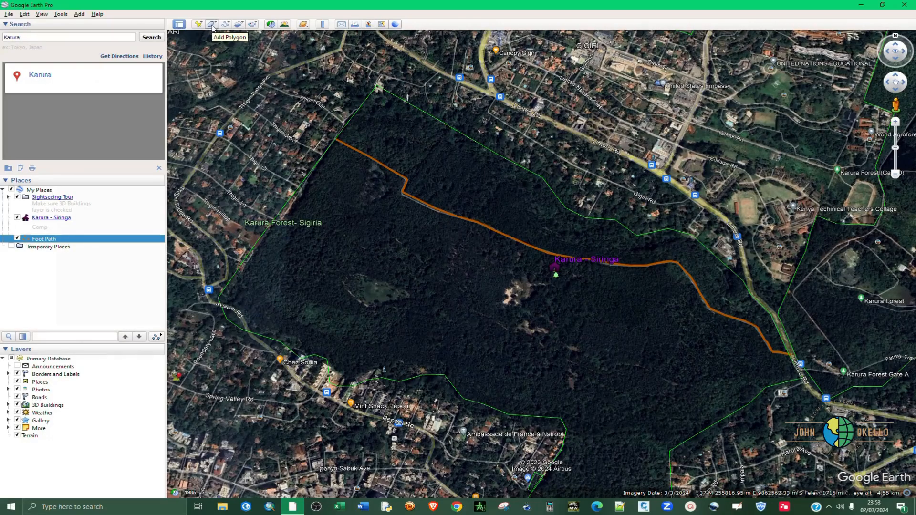
pyautogui.moveTo(212, 23)
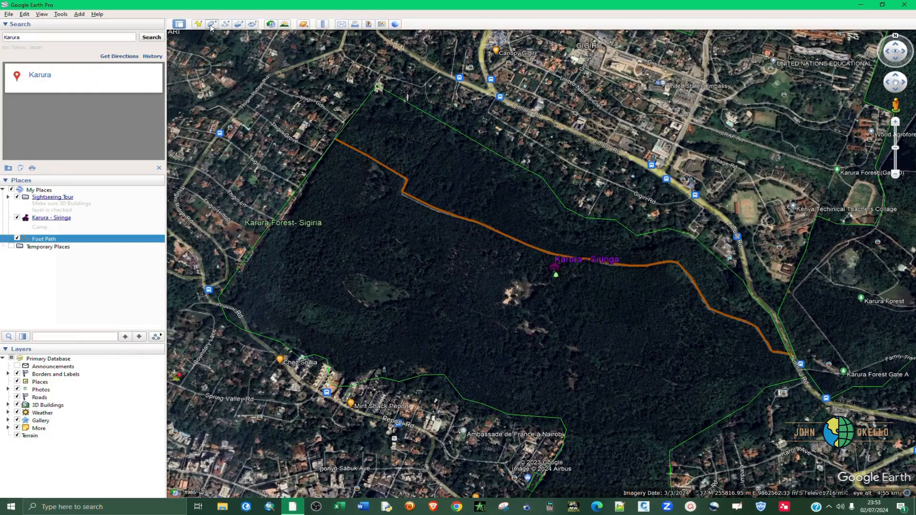
# - Start a new polygon and enter 'Karura Forest' as its name
pyautogui.click(212, 24)
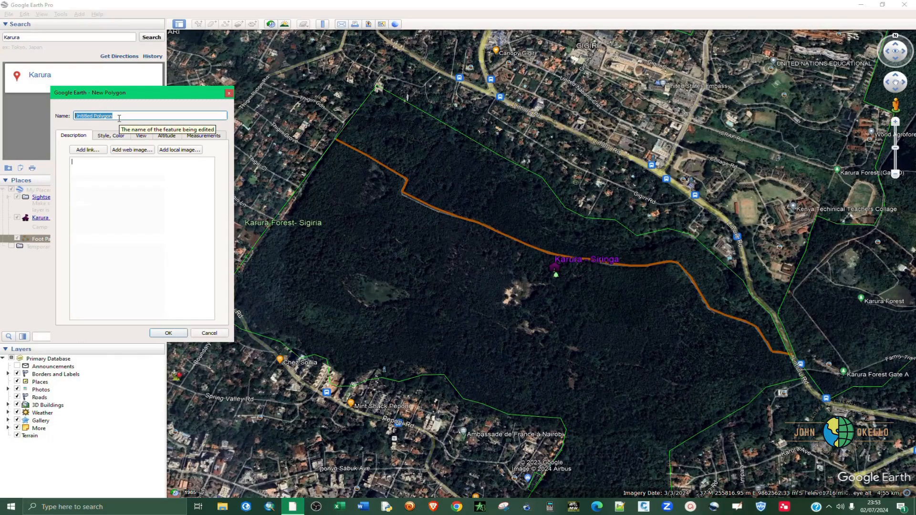
pyautogui.write('Kar')
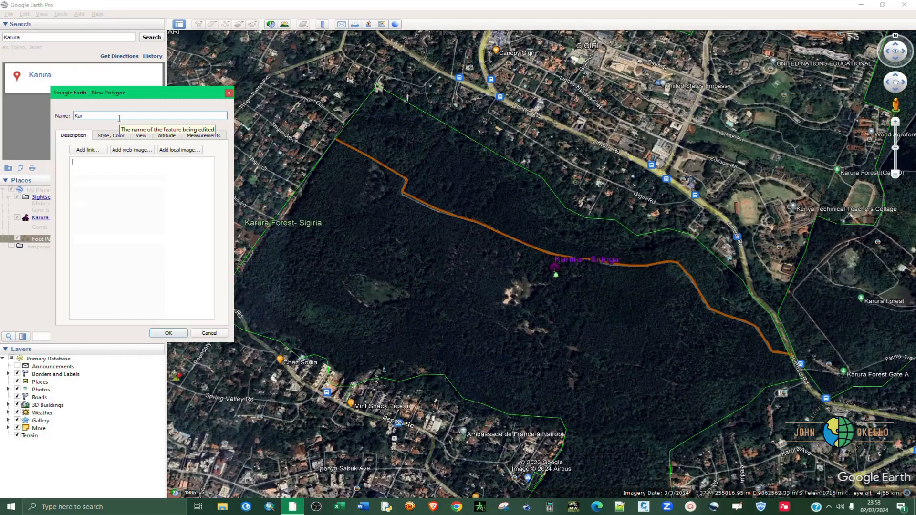
pyautogui.write('ura')
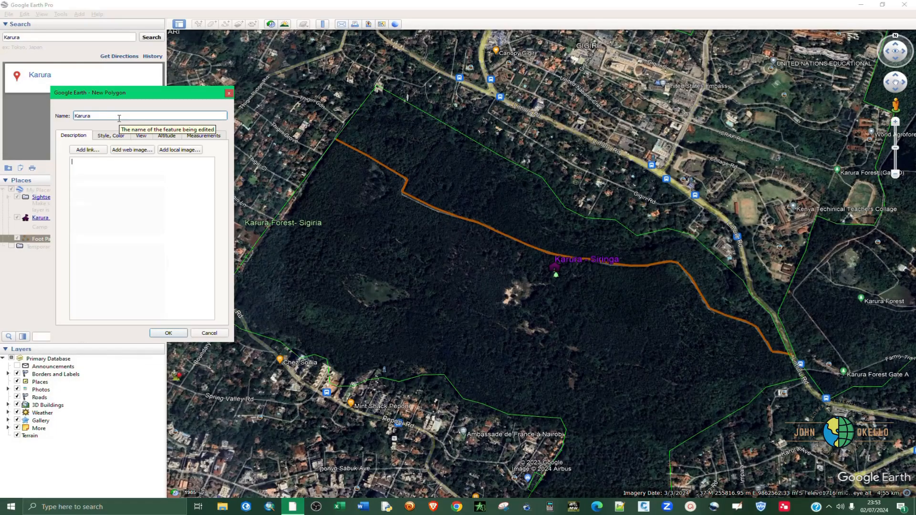
pyautogui.write('For')
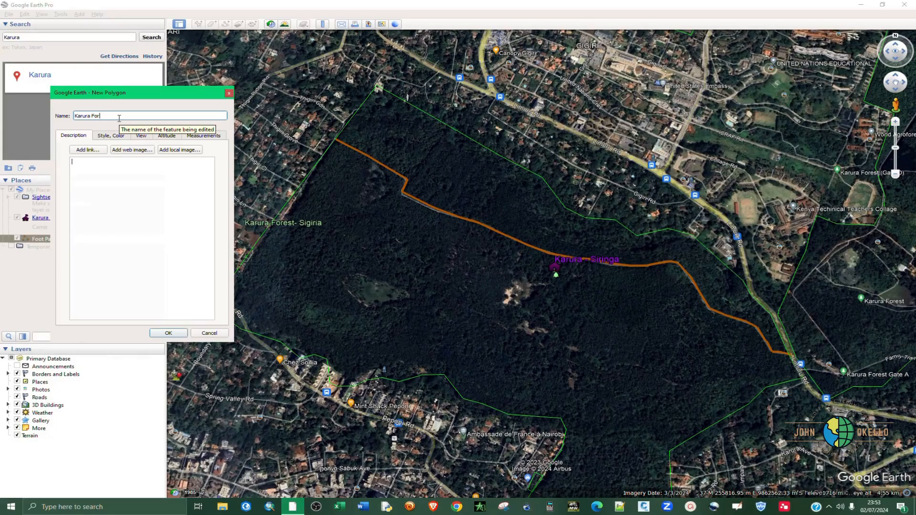
pyautogui.write('est')
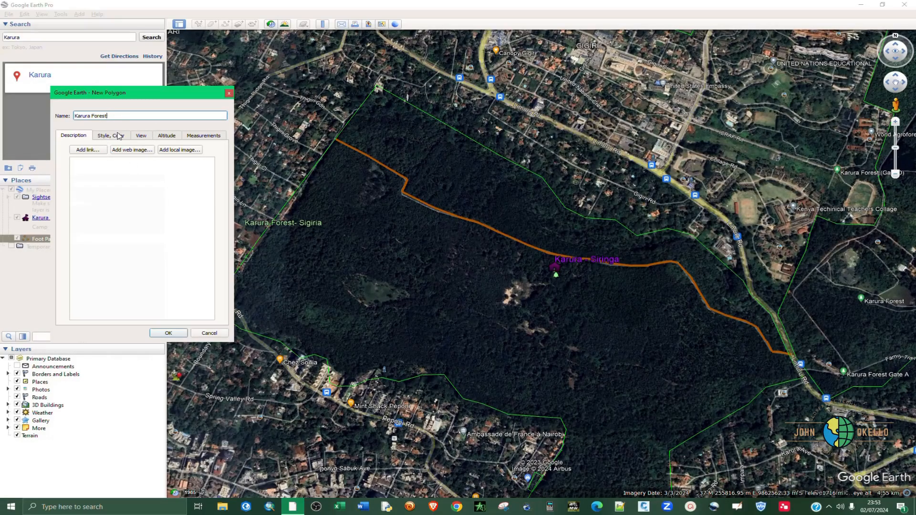
# - Set the polygon area to outlined only with a yellow area colour
pyautogui.click(110, 134)
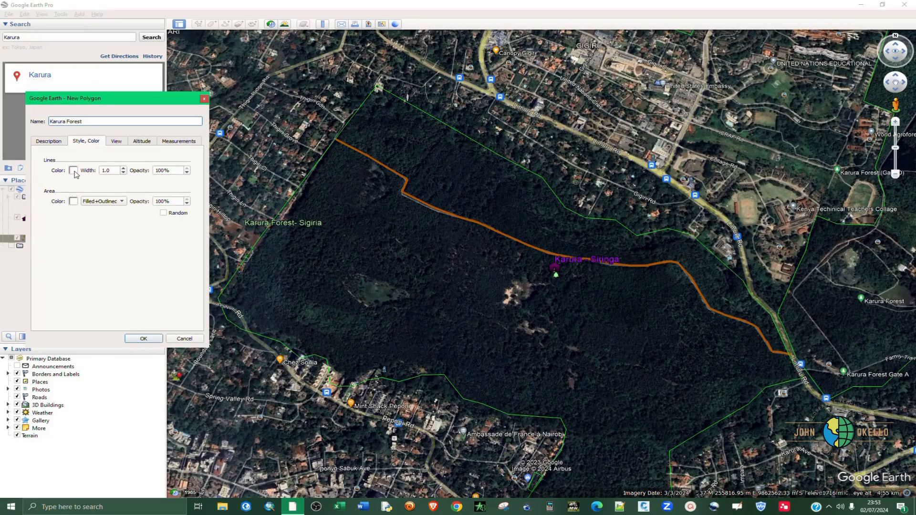
pyautogui.moveTo(86, 204)
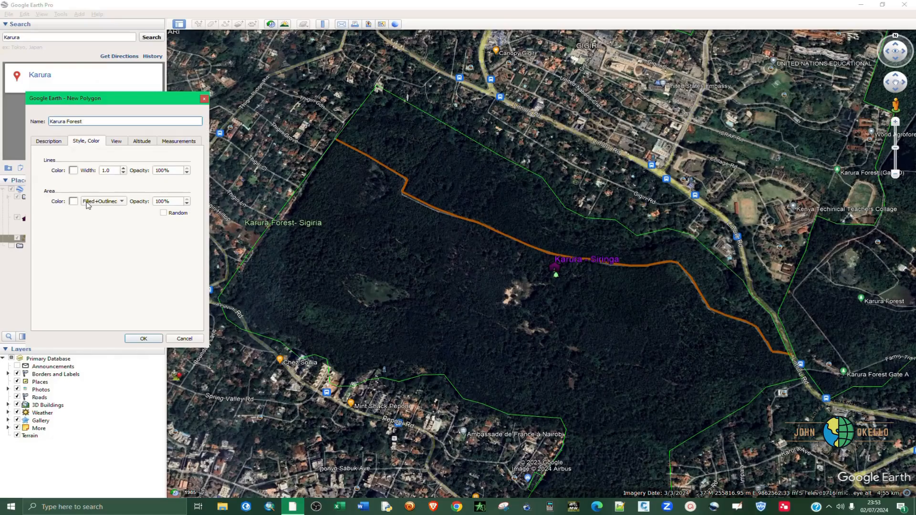
pyautogui.click(103, 202)
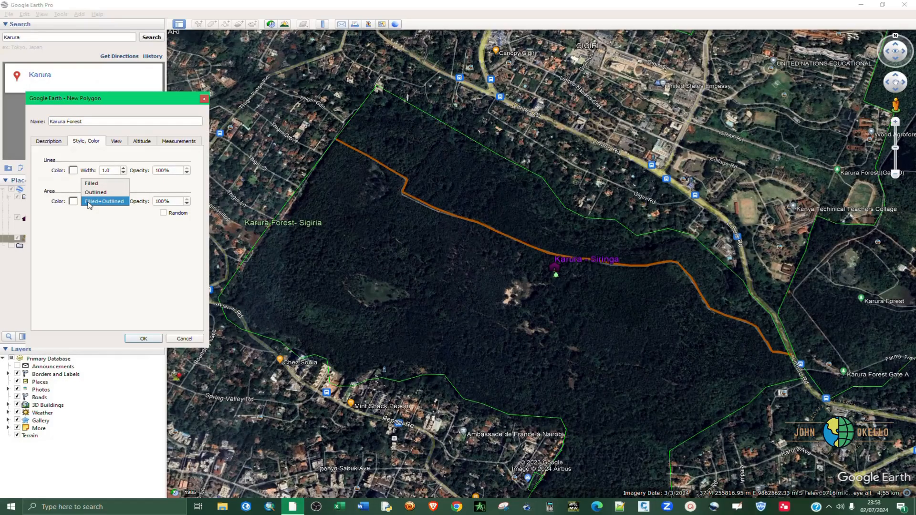
pyautogui.click(95, 192)
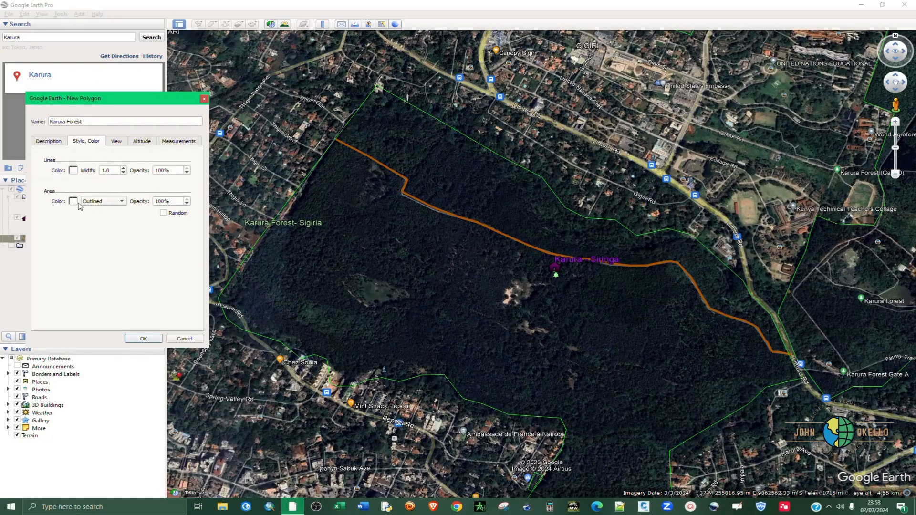
pyautogui.click(73, 202)
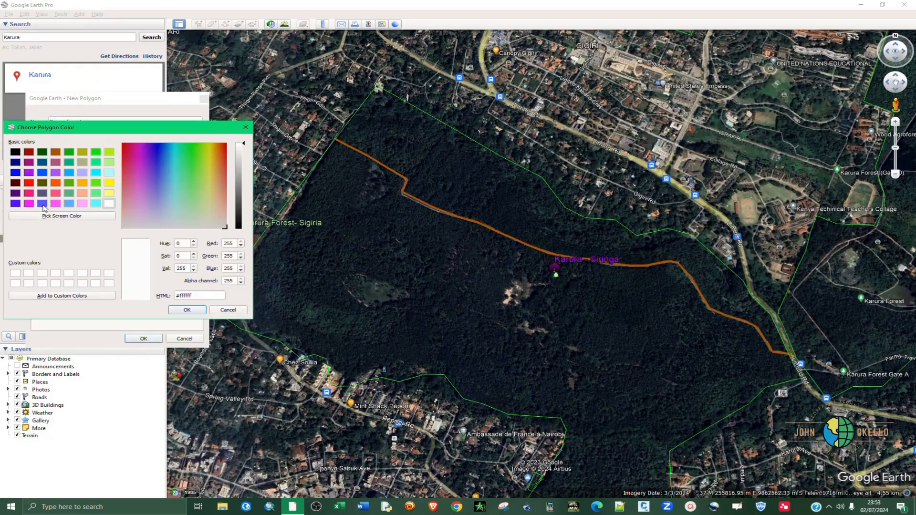
pyautogui.moveTo(112, 199)
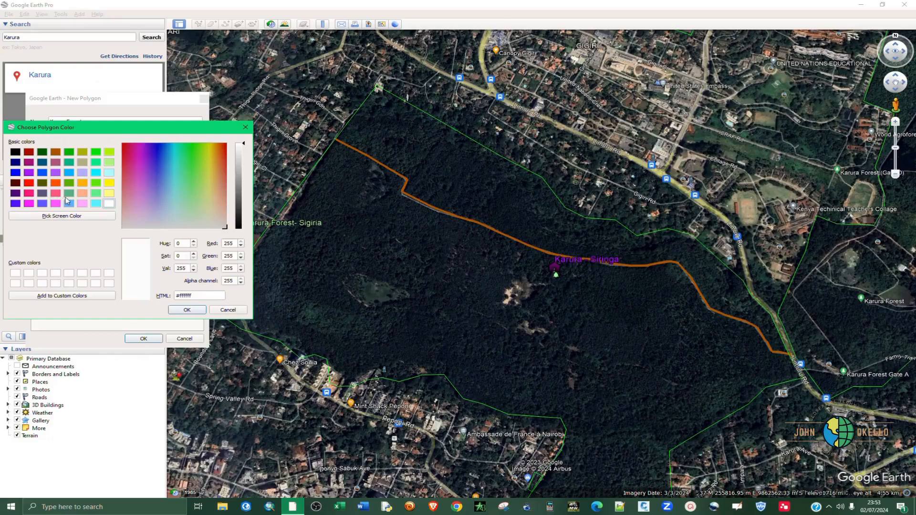
pyautogui.moveTo(100, 182)
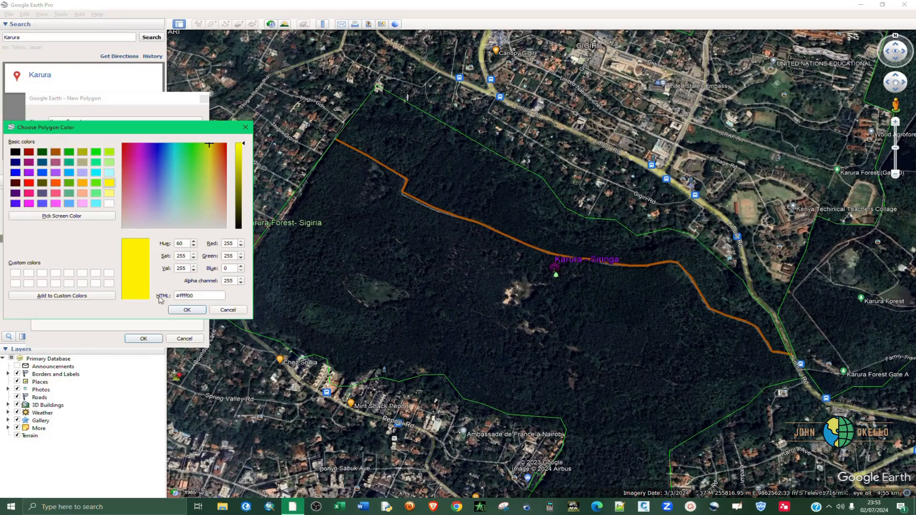
pyautogui.click(186, 309)
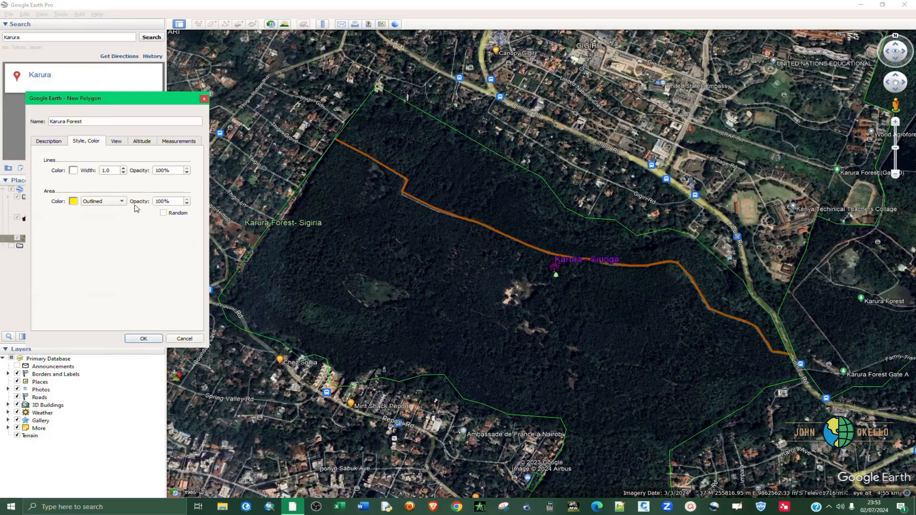
pyautogui.moveTo(150, 209)
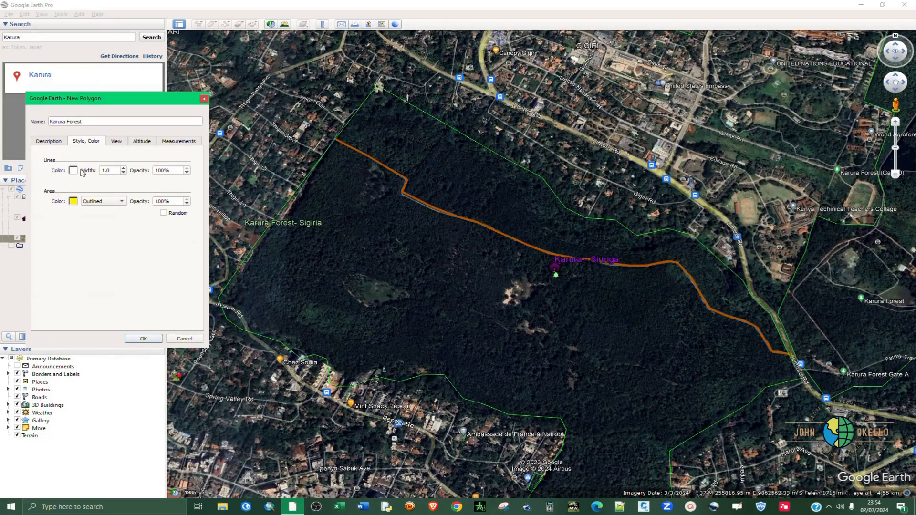
# - Make the outline yellow and save the Karura Forest polygon to My Places
pyautogui.click(73, 170)
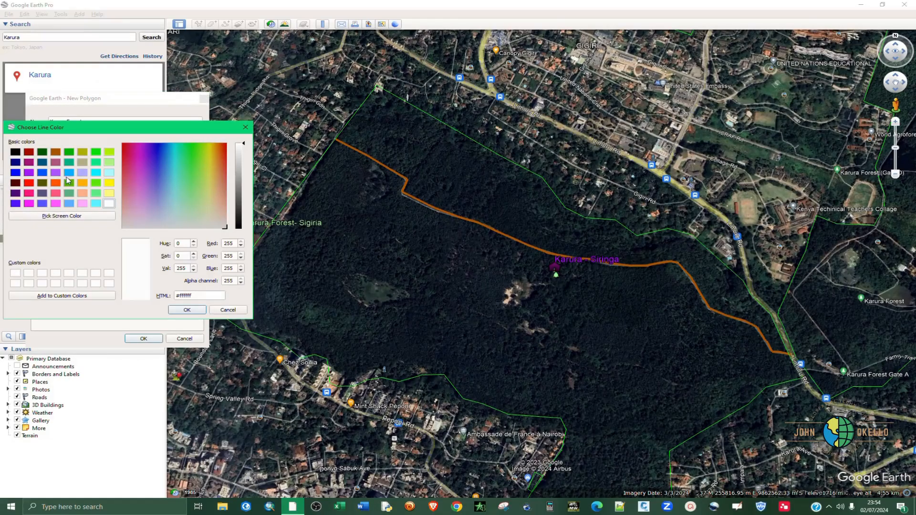
pyautogui.click(109, 203)
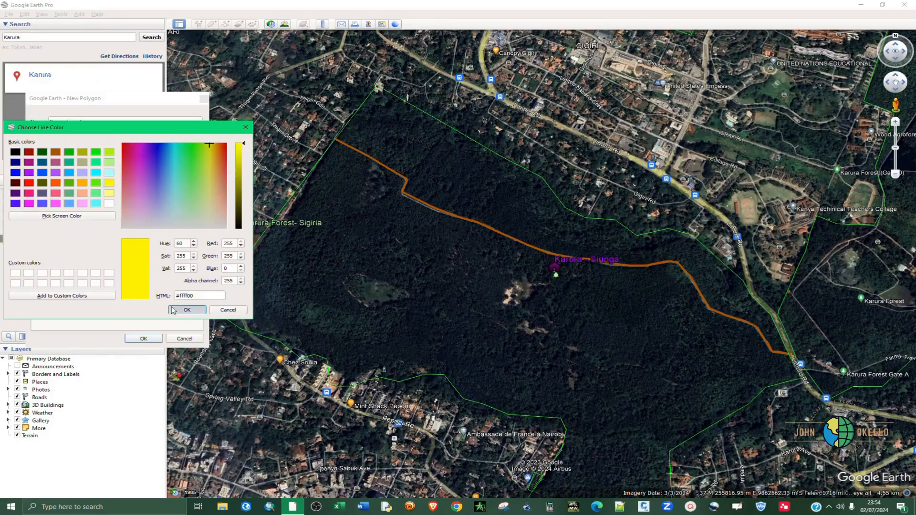
pyautogui.click(187, 309)
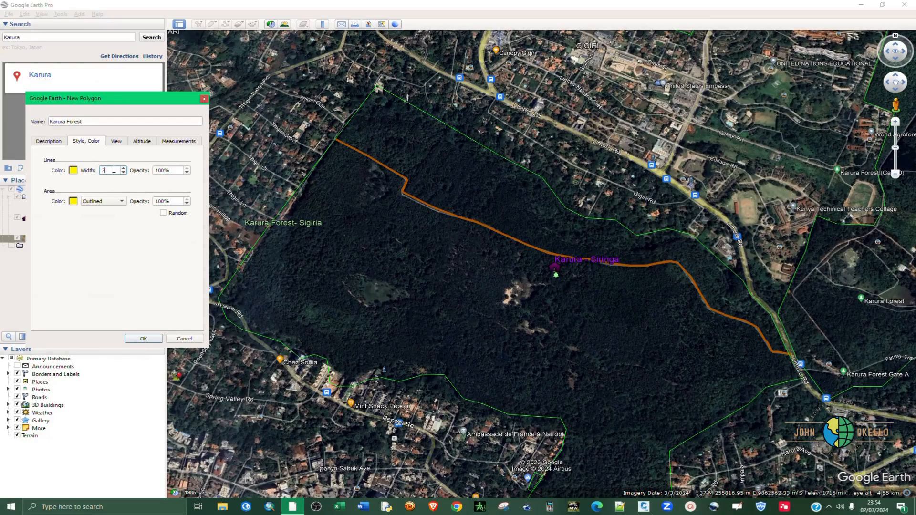
pyautogui.click(142, 338)
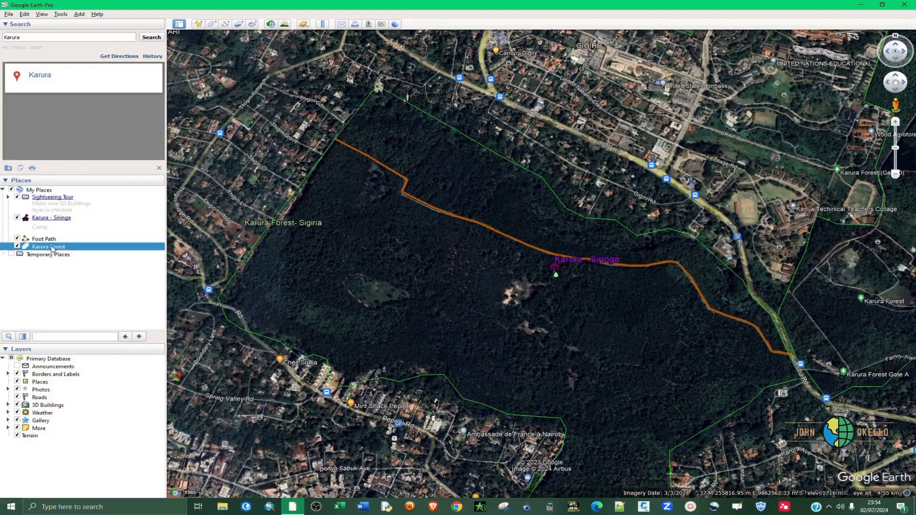
# - Add a new polygon inside the Karura Forest entry and begin naming it
pyautogui.rightClick(49, 247)
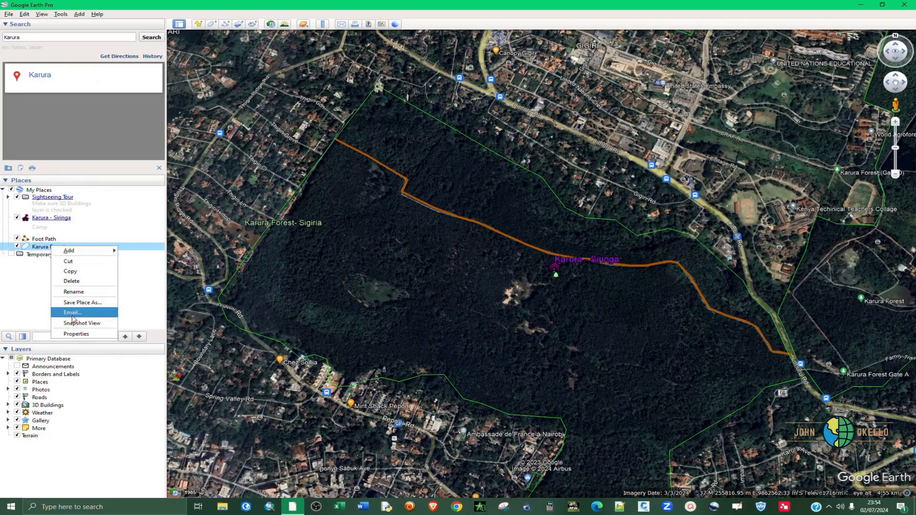
pyautogui.moveTo(82, 324)
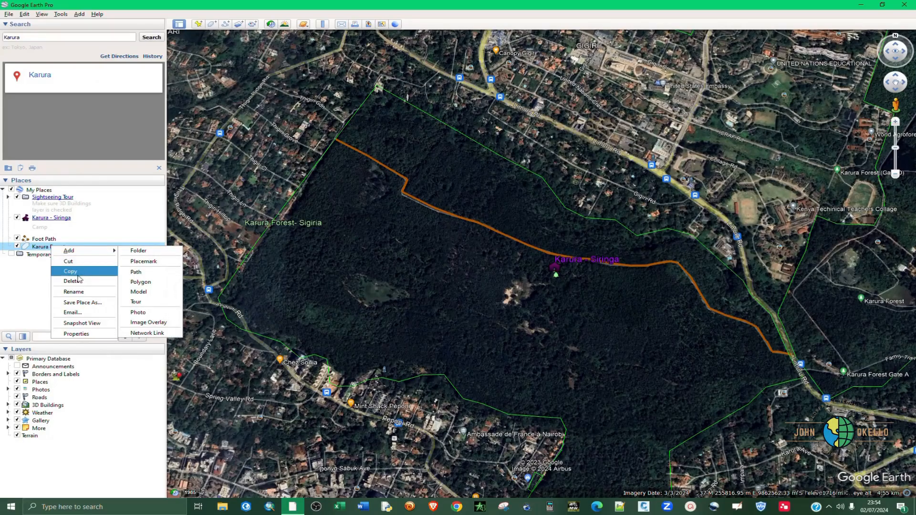
pyautogui.click(74, 281)
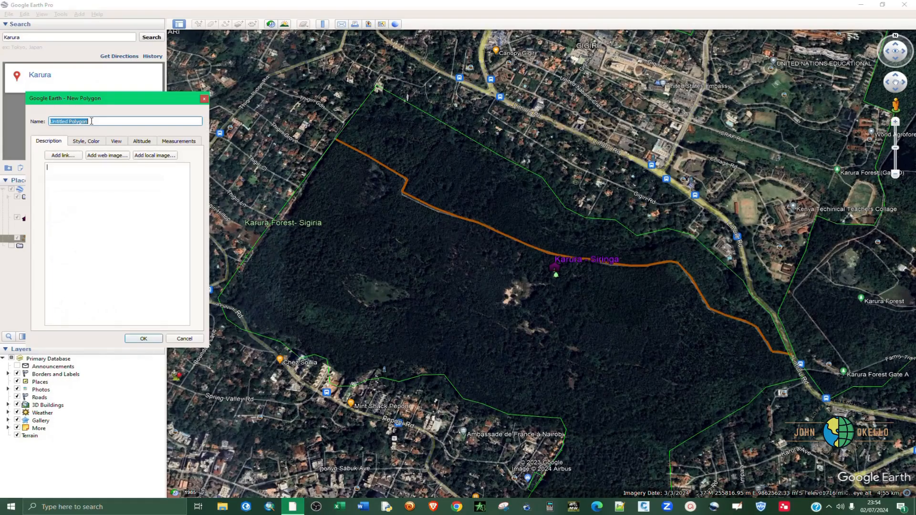
pyautogui.write('Karura F')
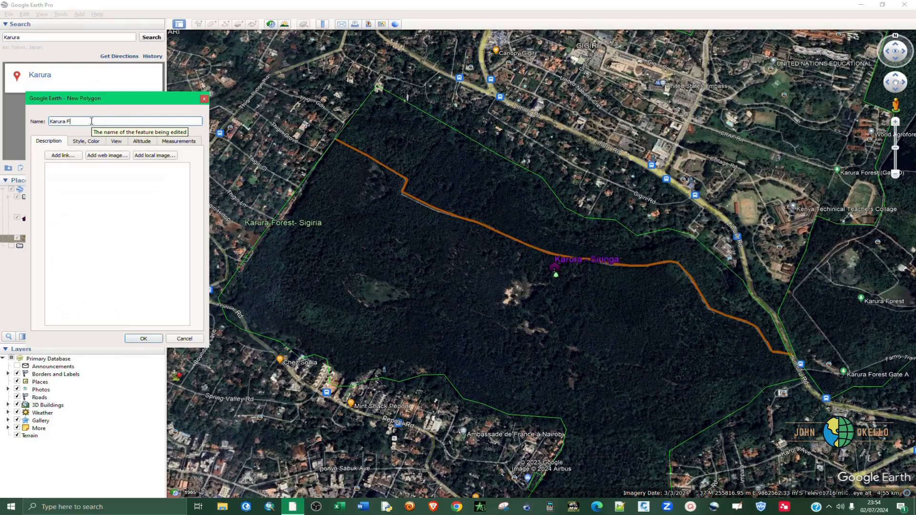
pyautogui.write('orest')
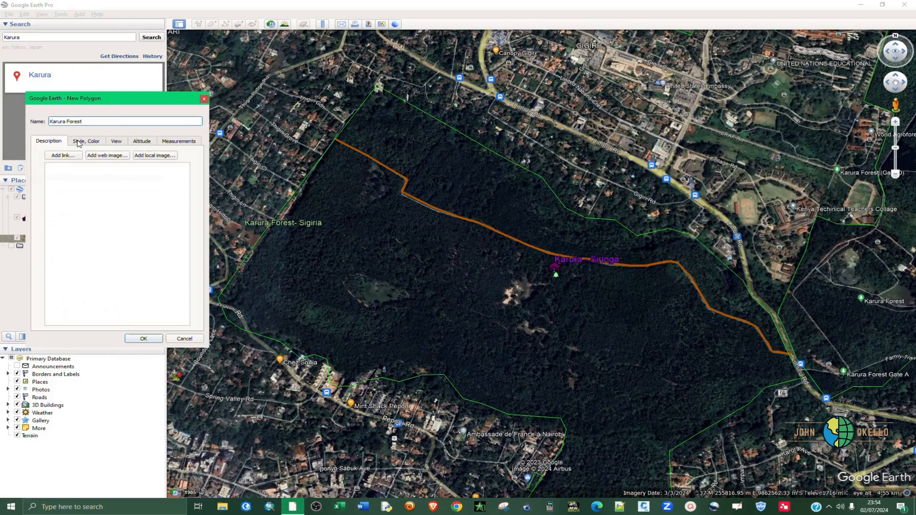
# - Review the polygon's style, measurements and description settings
pyautogui.click(85, 141)
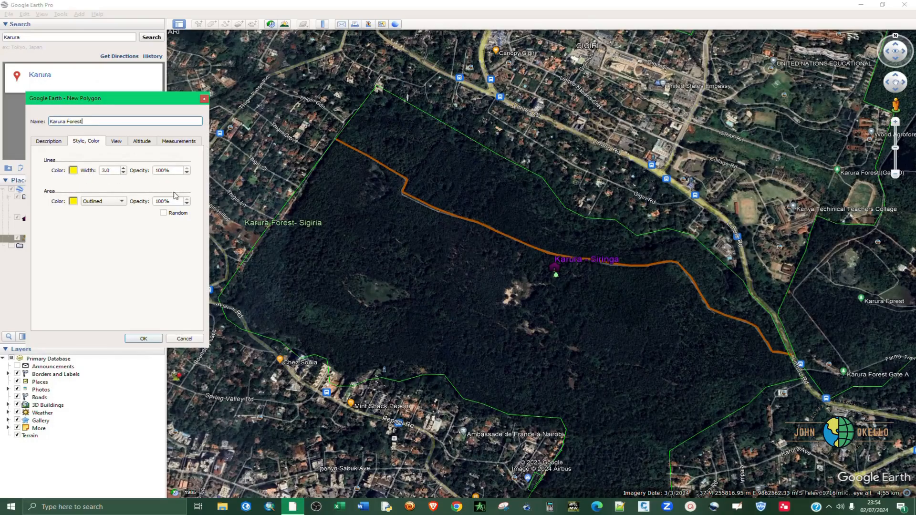
pyautogui.click(178, 141)
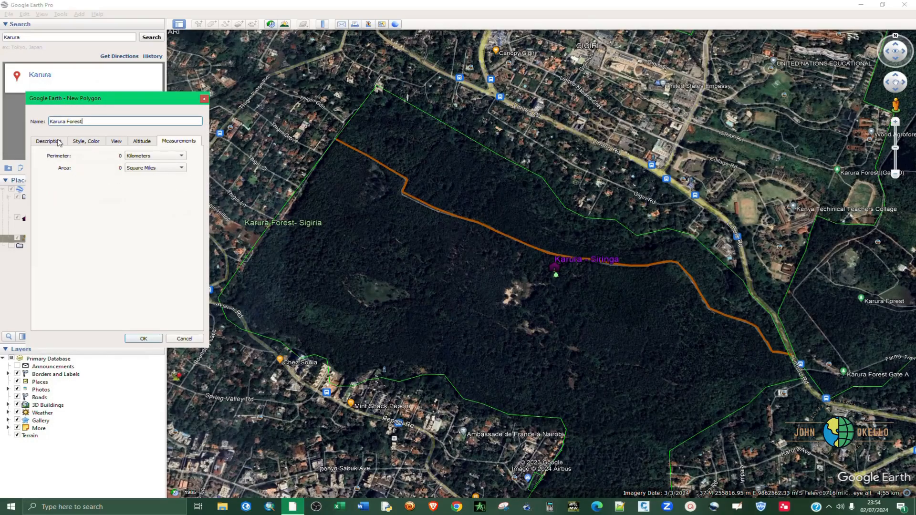
pyautogui.click(49, 141)
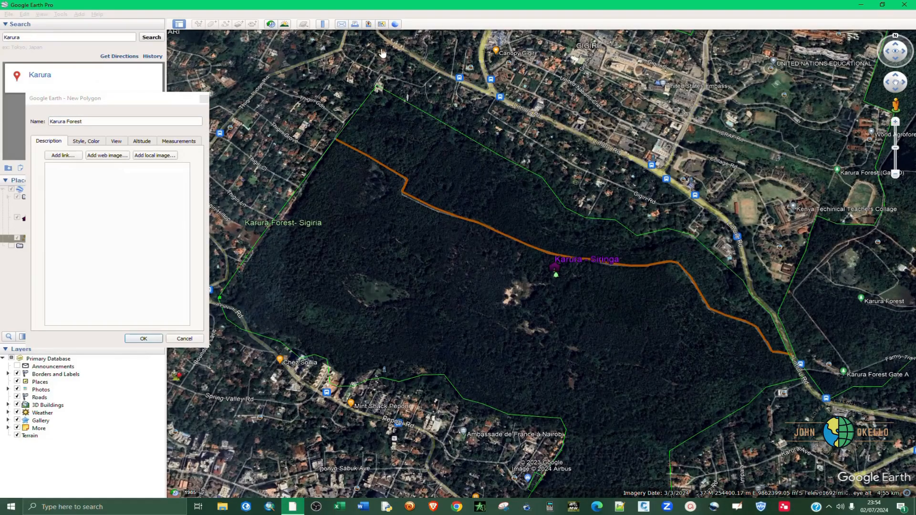
# - Place boundary points along the Karura Forest edge to trace the yellow outline
pyautogui.click(376, 85)
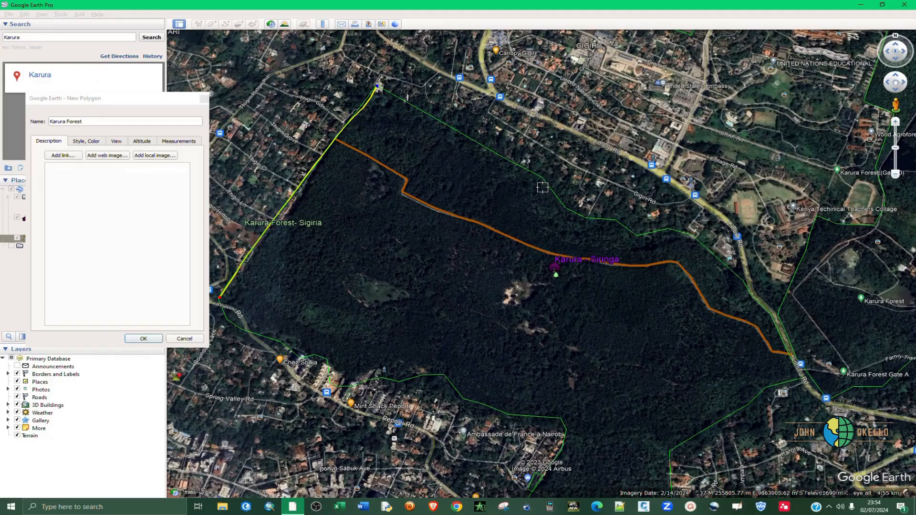
pyautogui.click(586, 220)
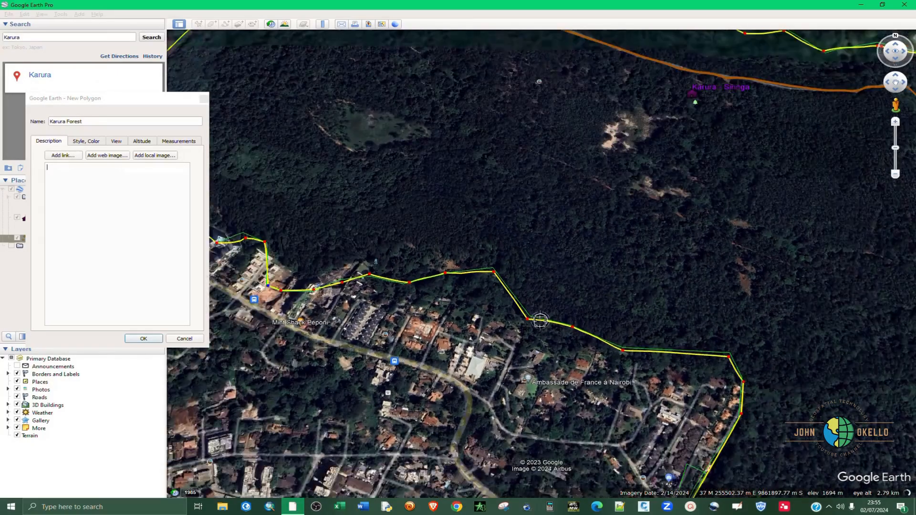
pyautogui.scroll(-3)
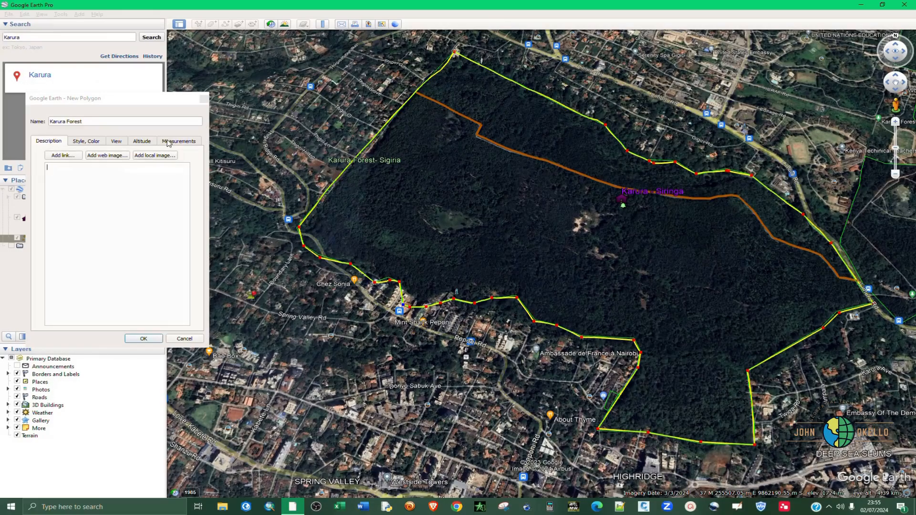
# - Check the perimeter and area in square kilometres, then save the Karura Forest polygon
pyautogui.click(179, 141)
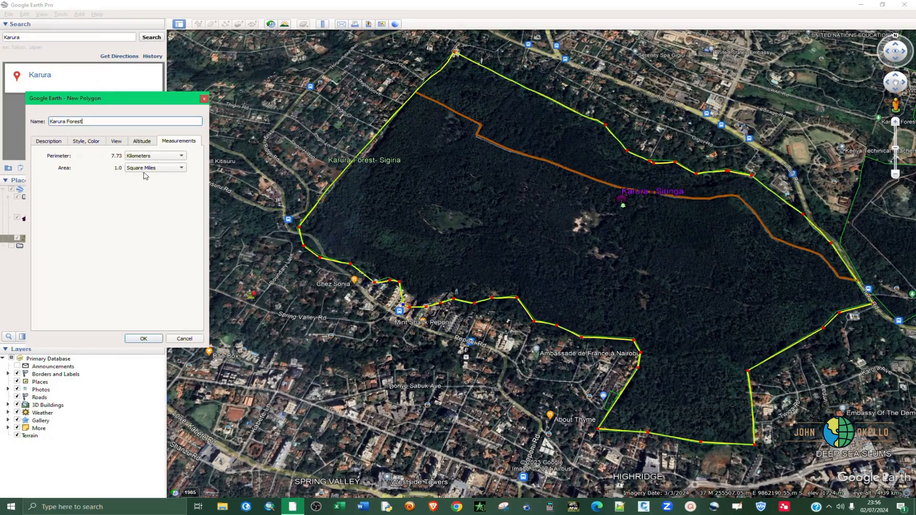
pyautogui.moveTo(154, 170)
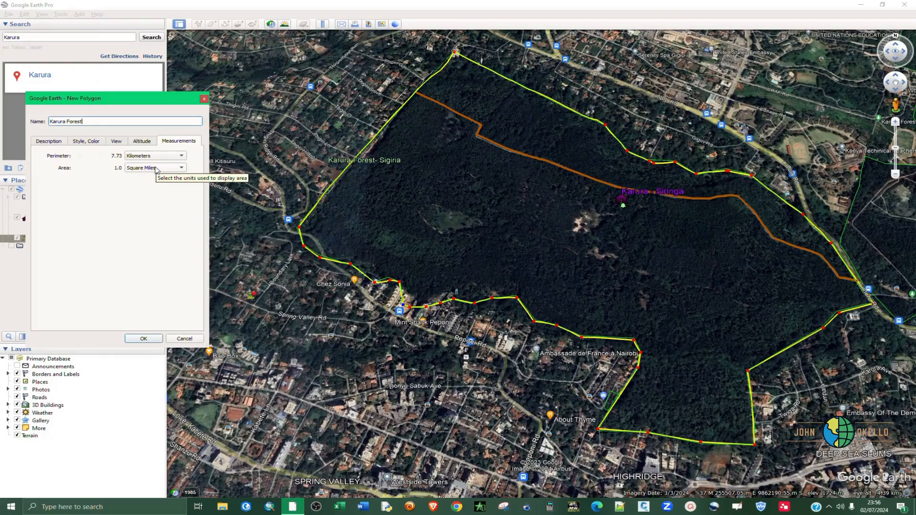
pyautogui.click(155, 168)
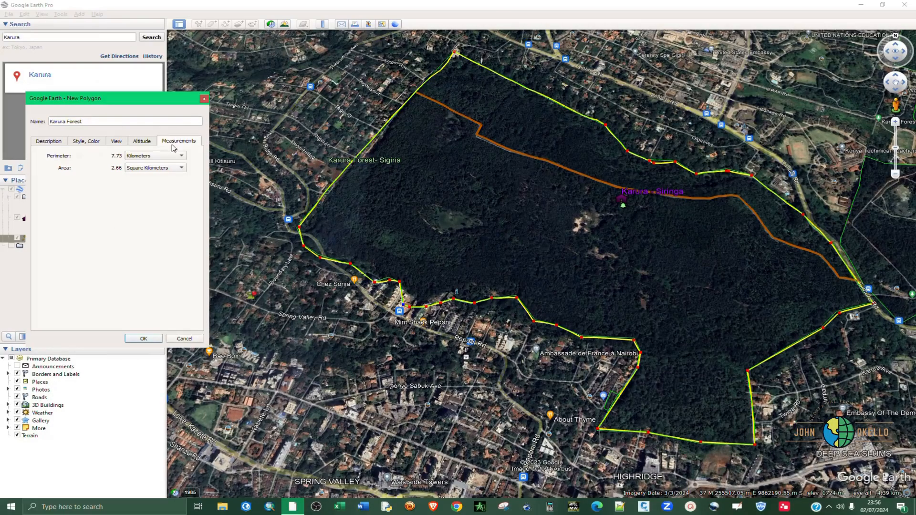
pyautogui.moveTo(115, 207)
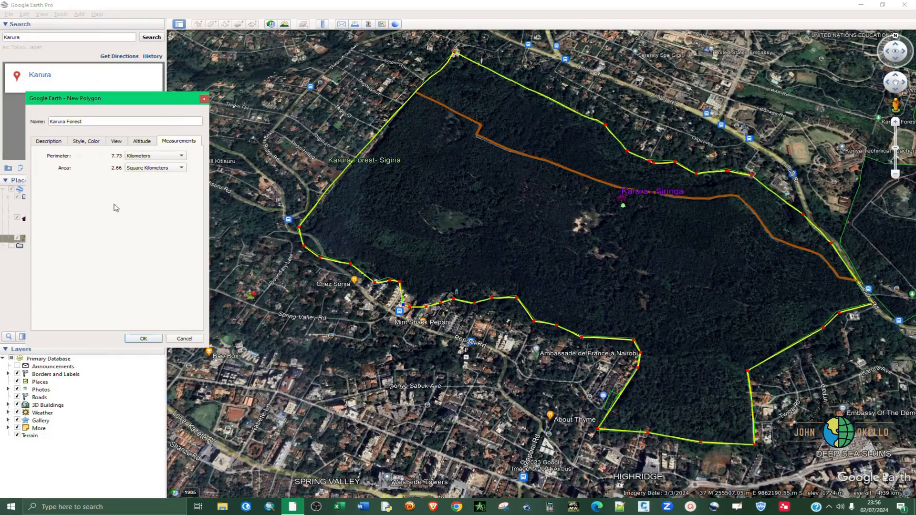
pyautogui.click(143, 339)
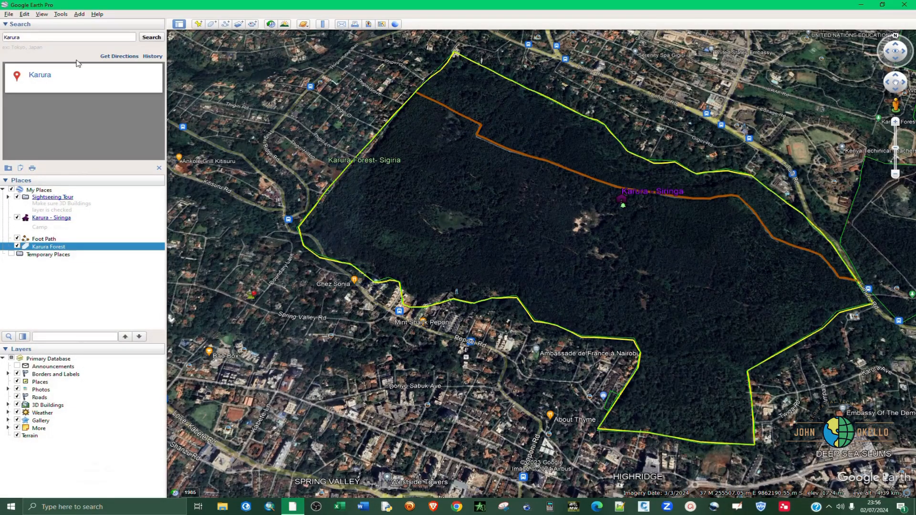
pyautogui.moveTo(44, 221)
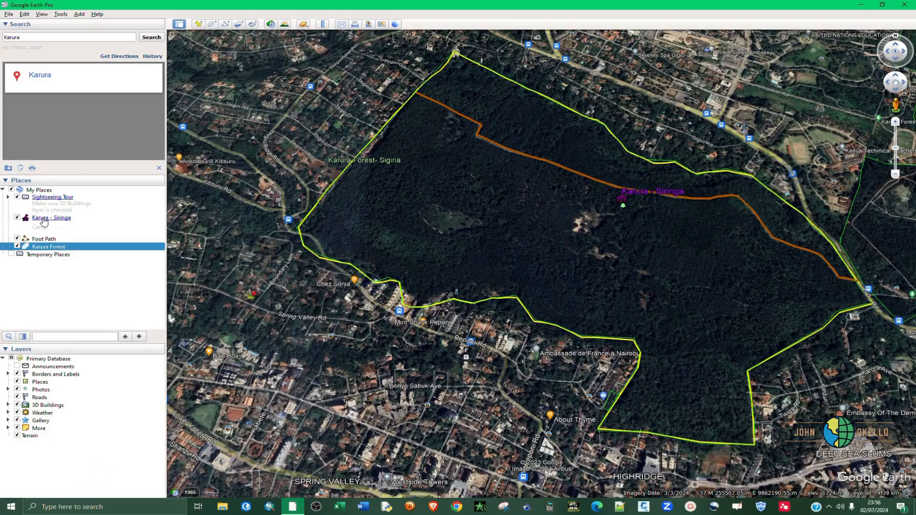
pyautogui.rightClick(50, 217)
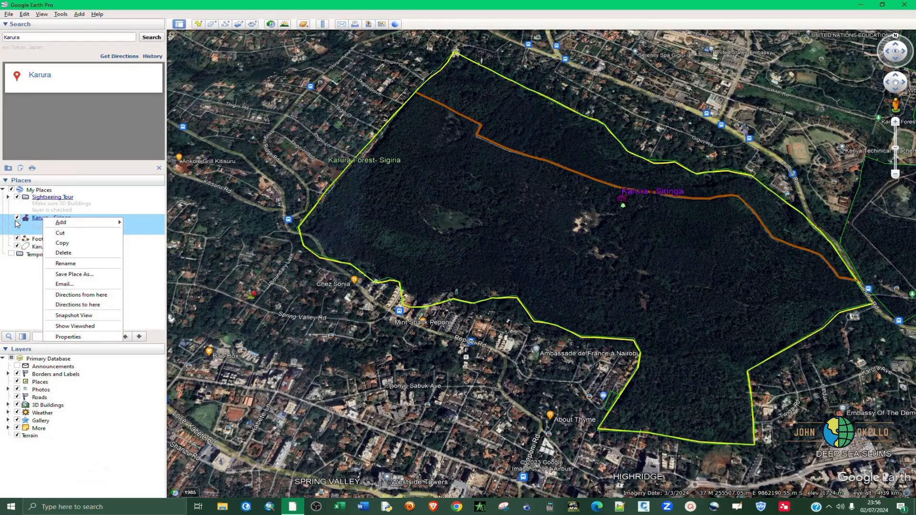
pyautogui.moveTo(64, 287)
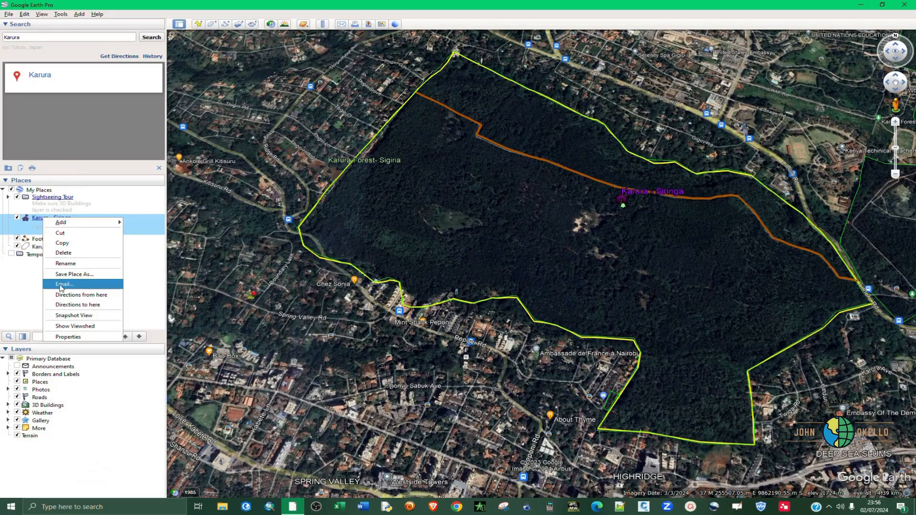
pyautogui.click(64, 285)
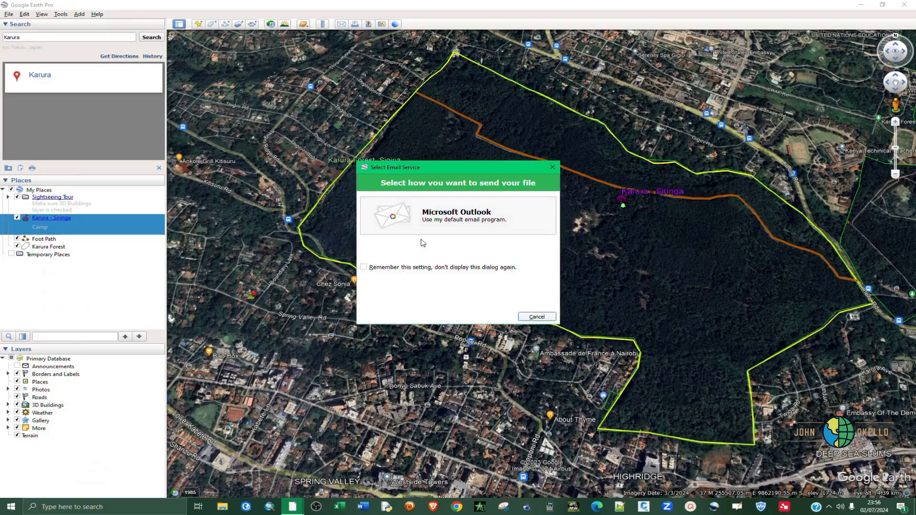
pyautogui.click(535, 316)
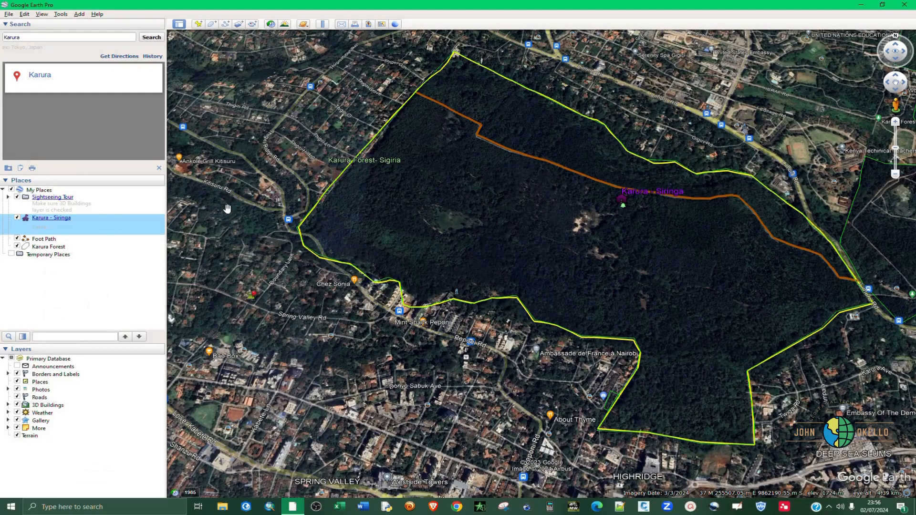
pyautogui.moveTo(51, 226)
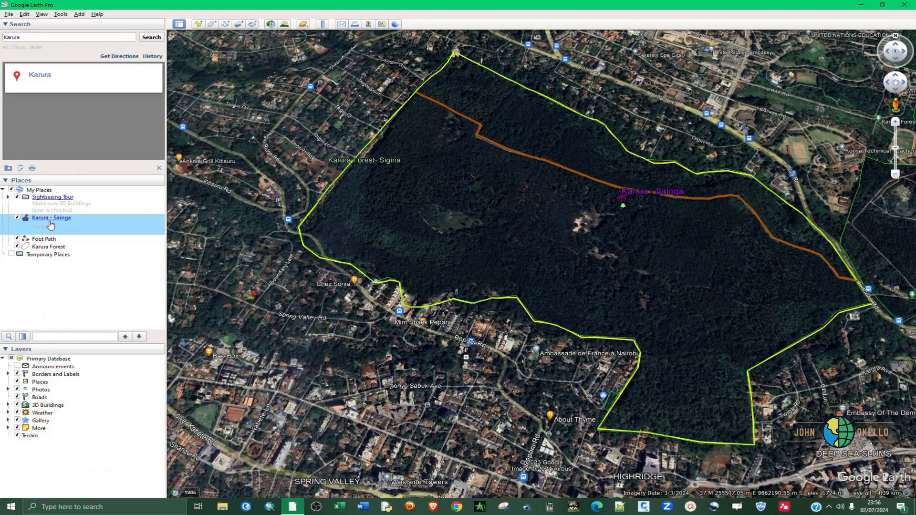
# - Save Karura - Siringa as a KML file in the Desktop KML Data folder
pyautogui.rightClick(50, 218)
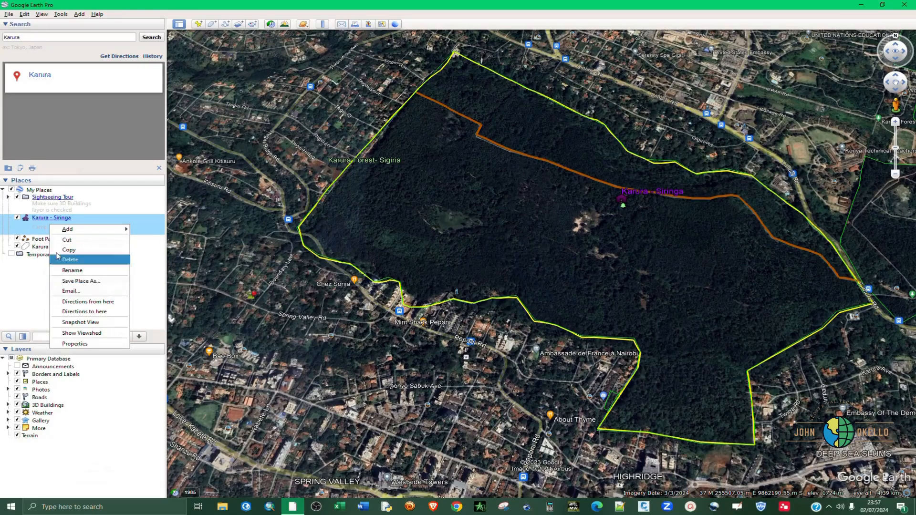
pyautogui.moveTo(30, 222)
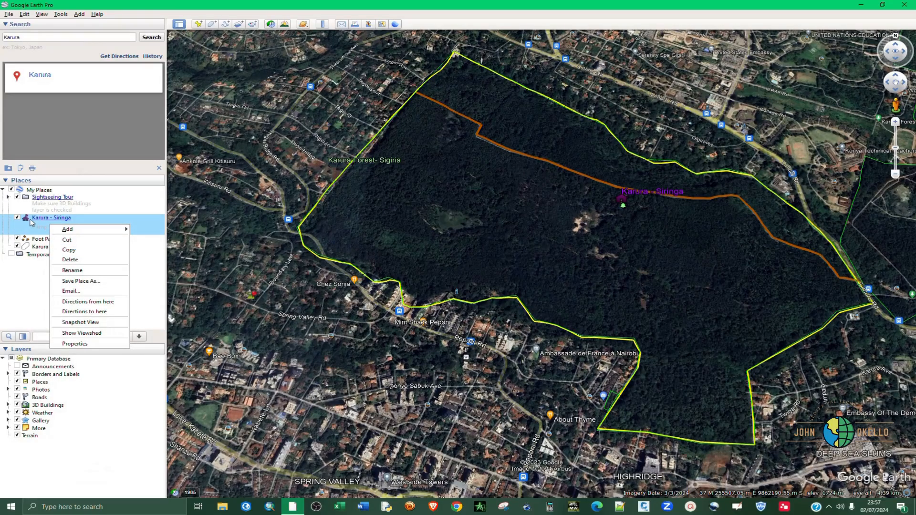
pyautogui.moveTo(83, 281)
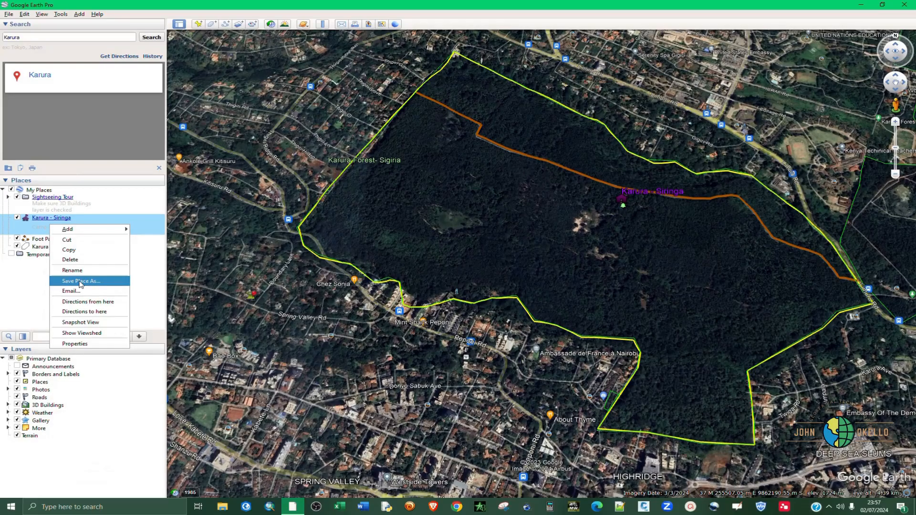
pyautogui.click(80, 281)
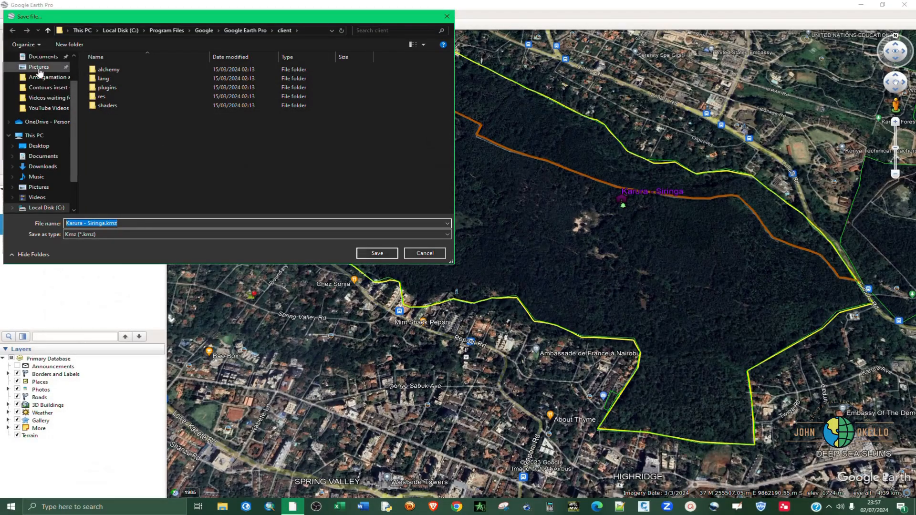
pyautogui.click(38, 145)
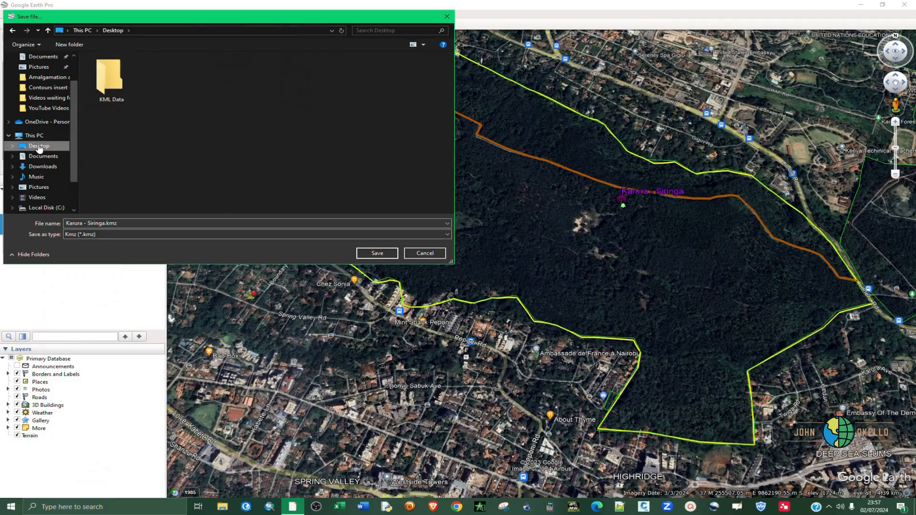
pyautogui.doubleClick(110, 77)
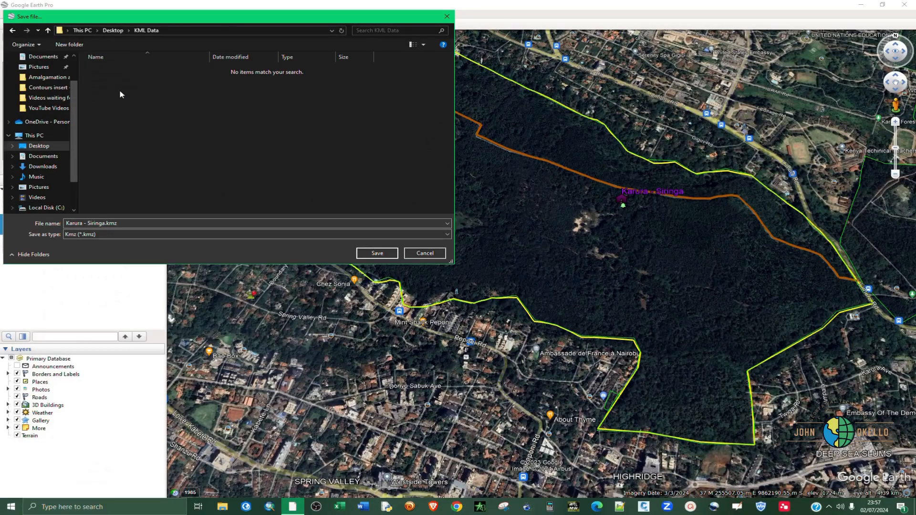
pyautogui.moveTo(93, 243)
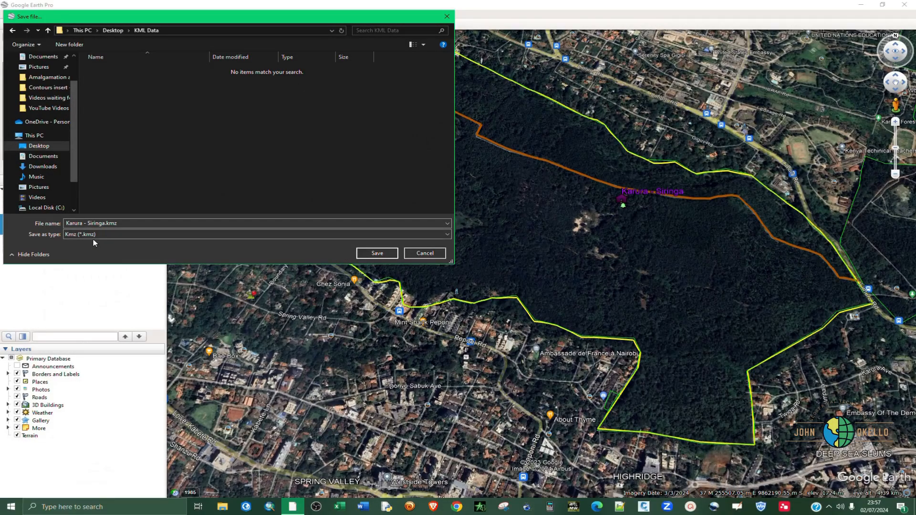
pyautogui.click(257, 235)
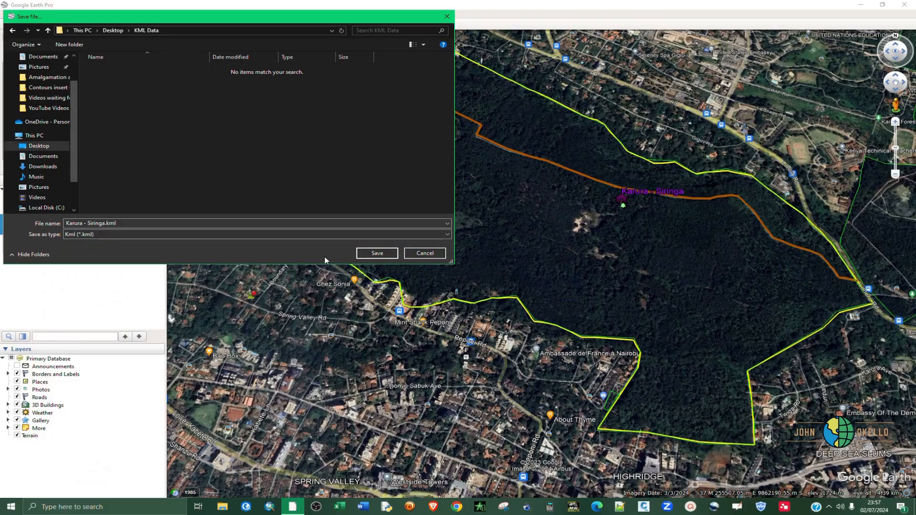
pyautogui.click(377, 253)
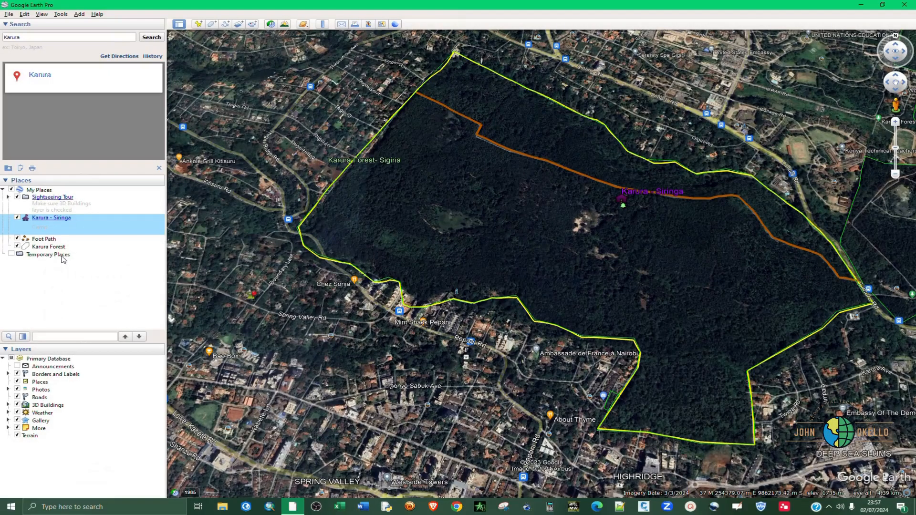
# - Save the Foot Path line as Foot Path.kml in the KML Data folder
pyautogui.rightClick(43, 239)
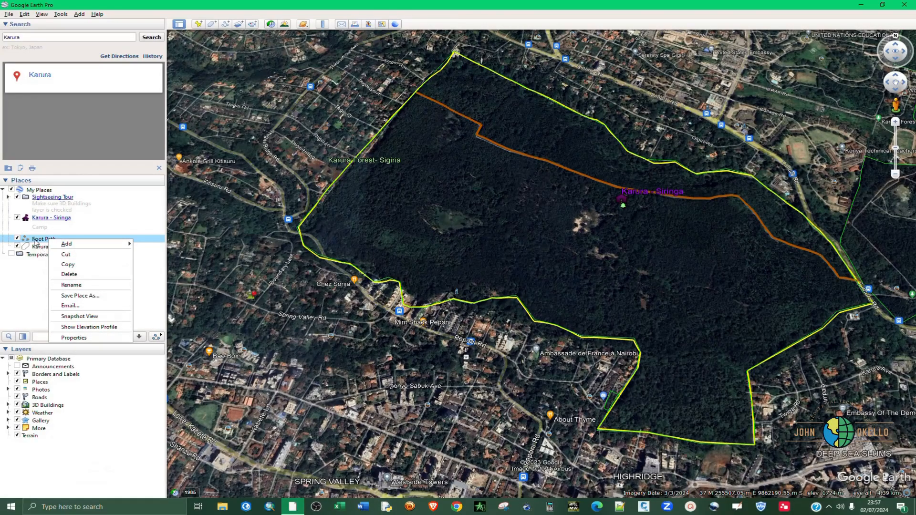
pyautogui.moveTo(71, 285)
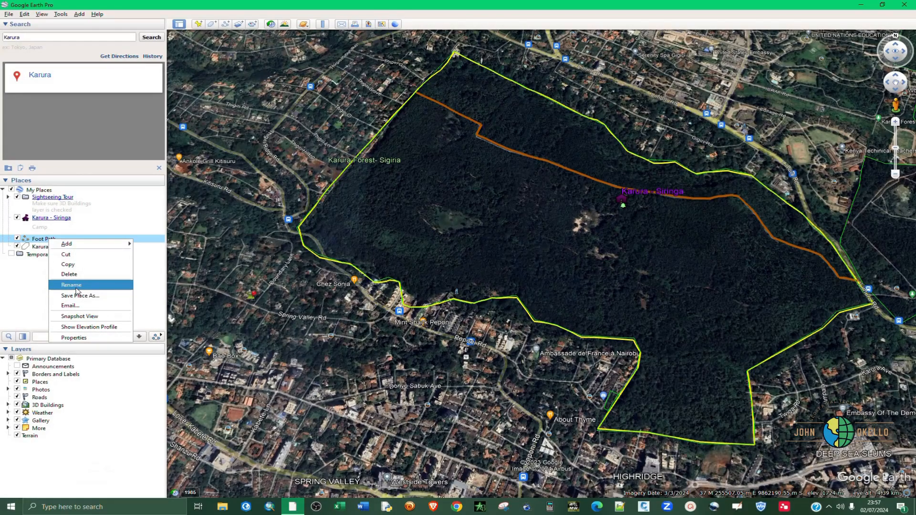
pyautogui.click(80, 295)
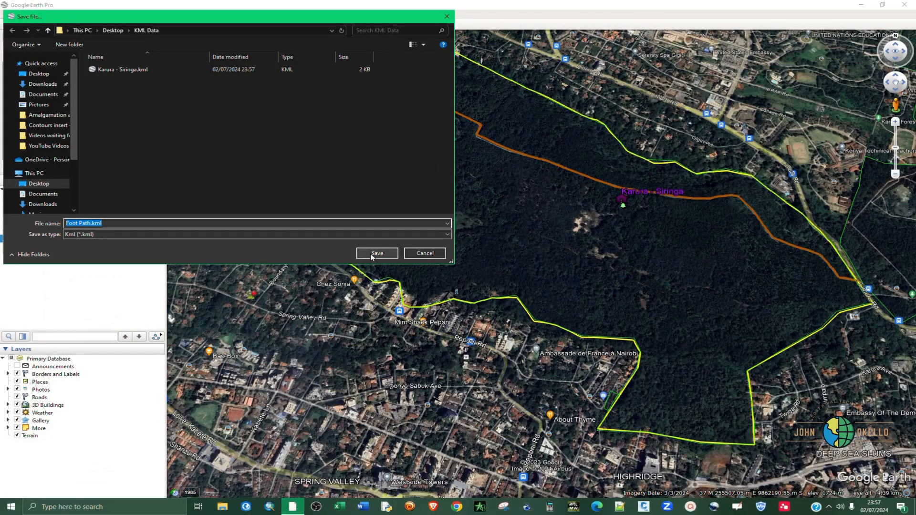
pyautogui.click(376, 253)
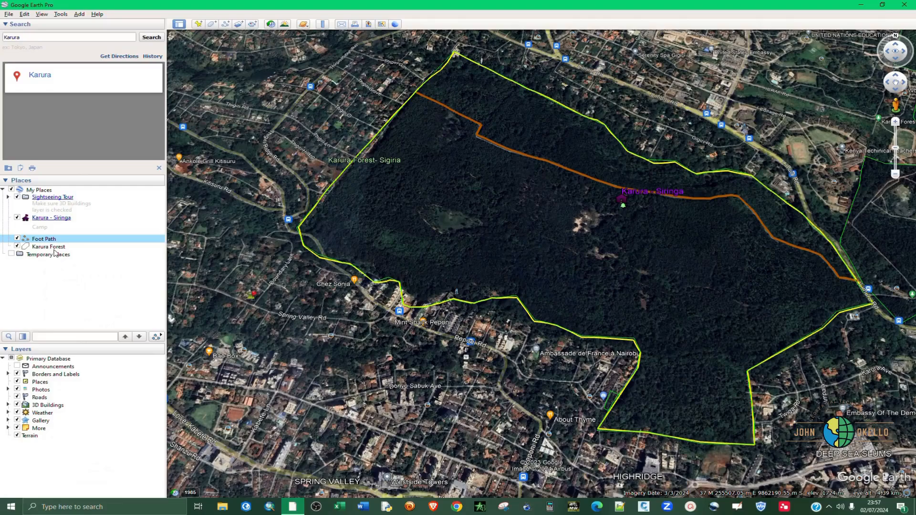
# - Save the Karura Forest polygon as Karura Forest.kml in the KML Data folder
pyautogui.rightClick(47, 246)
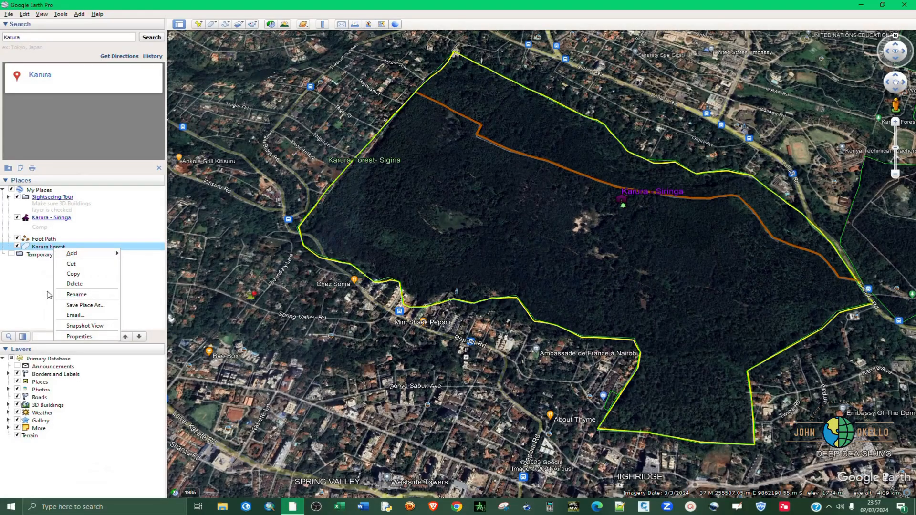
pyautogui.moveTo(85, 306)
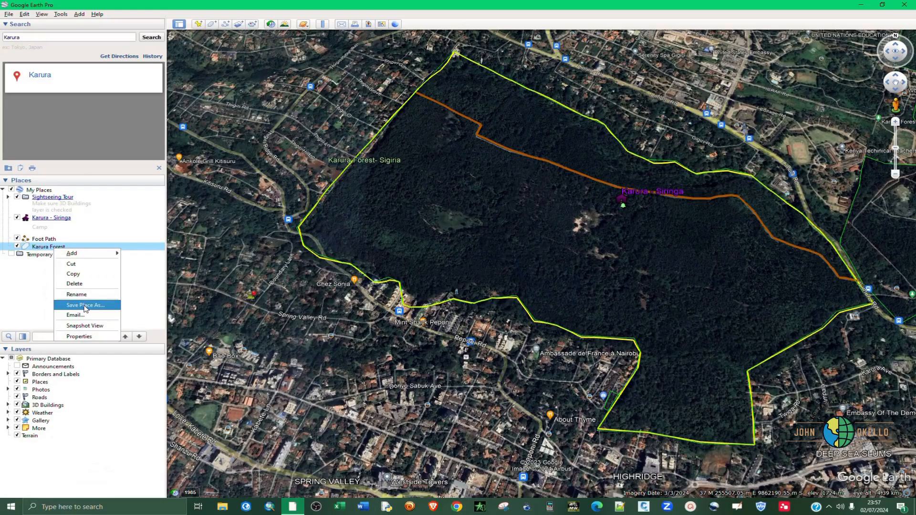
pyautogui.click(85, 305)
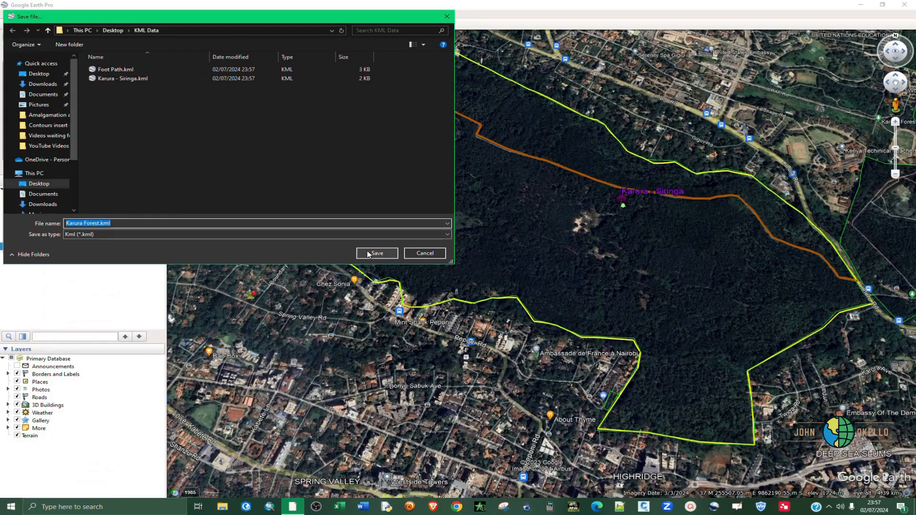
pyautogui.moveTo(69, 241)
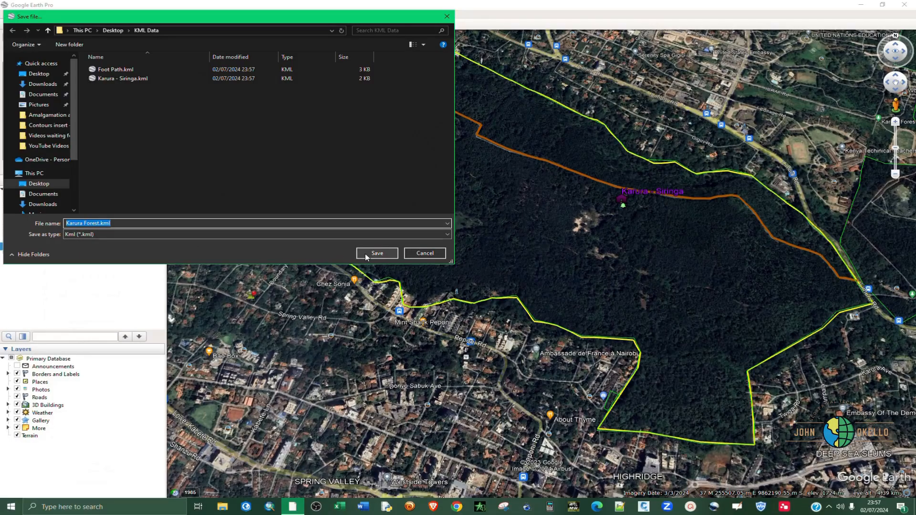
pyautogui.click(376, 253)
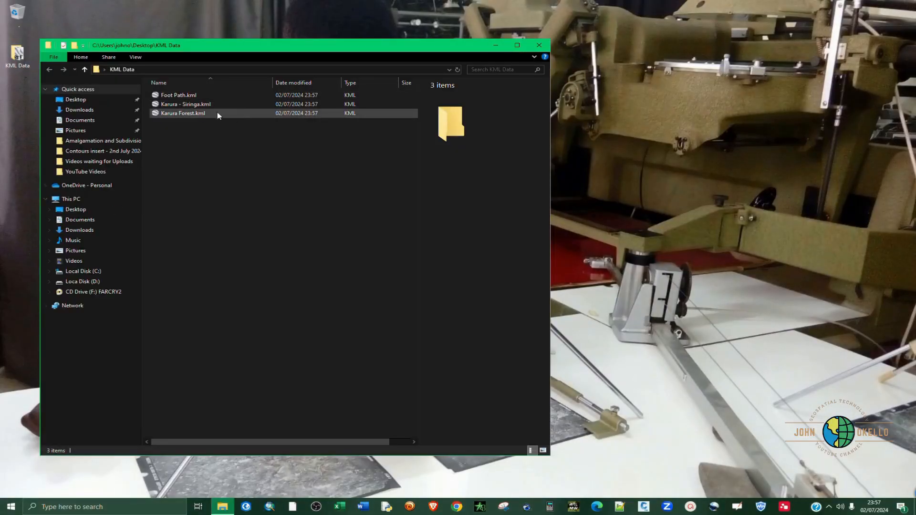
# - Load Foot Path.kml from the KML Data folder back into Google Earth Pro
pyautogui.doubleClick(179, 94)
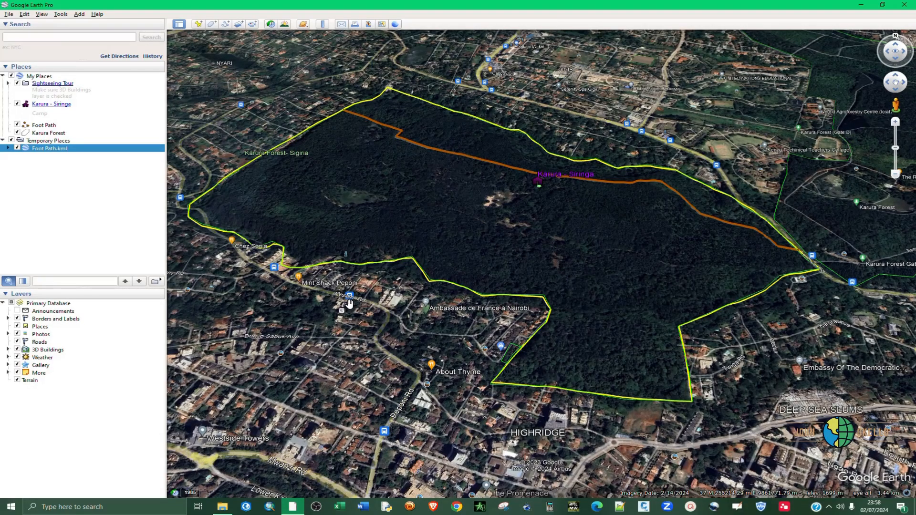
pyautogui.moveTo(489, 199)
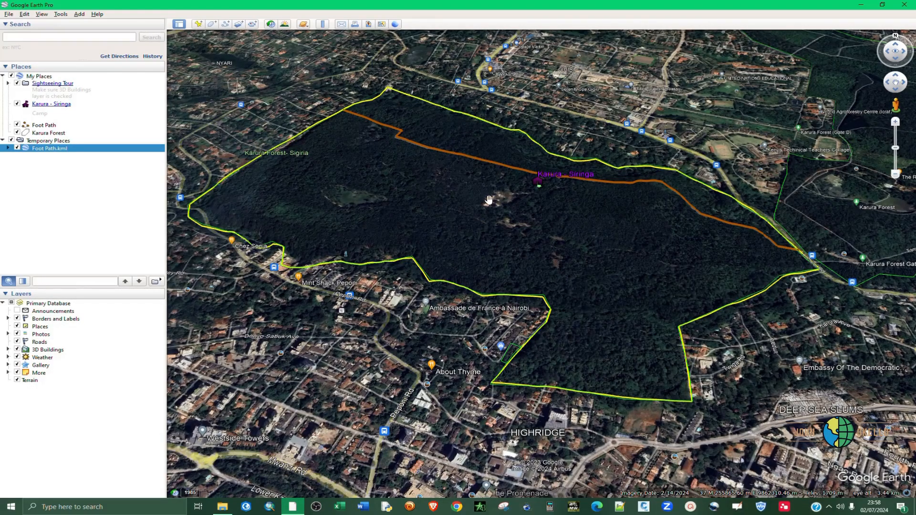